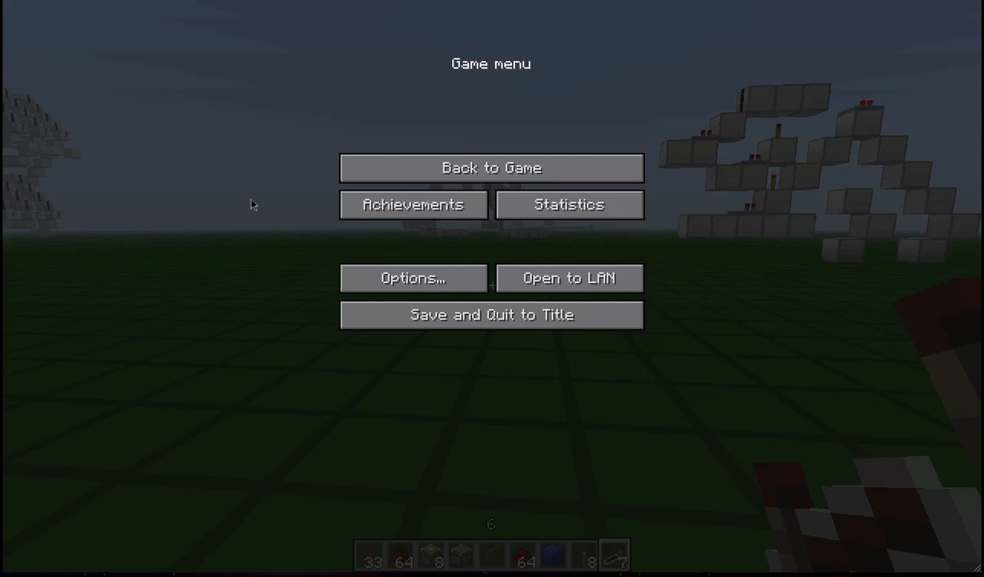
pyautogui.moveTo(536, 150)
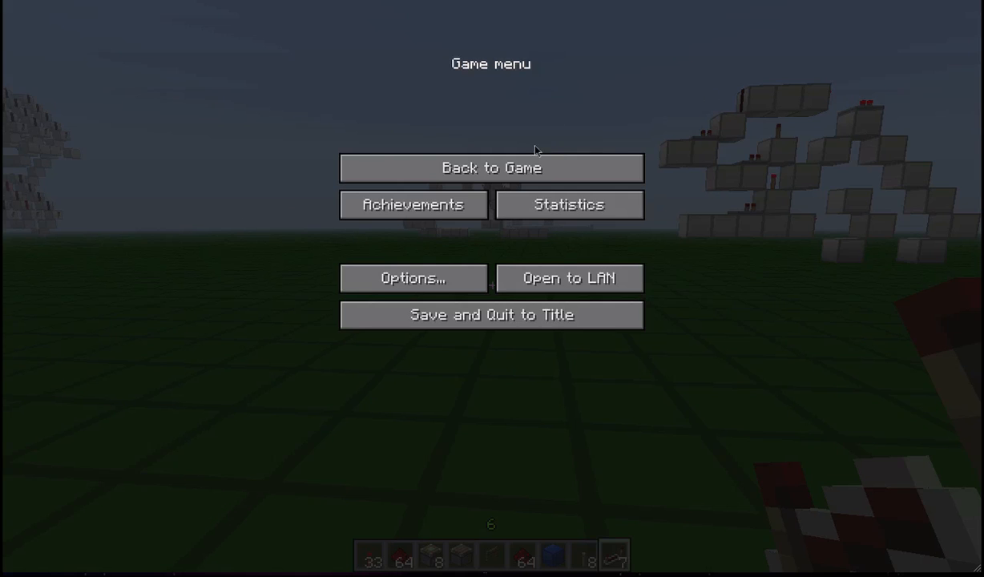
# - Resume the game from the pause menu to return to the flat world
pyautogui.click(491, 168)
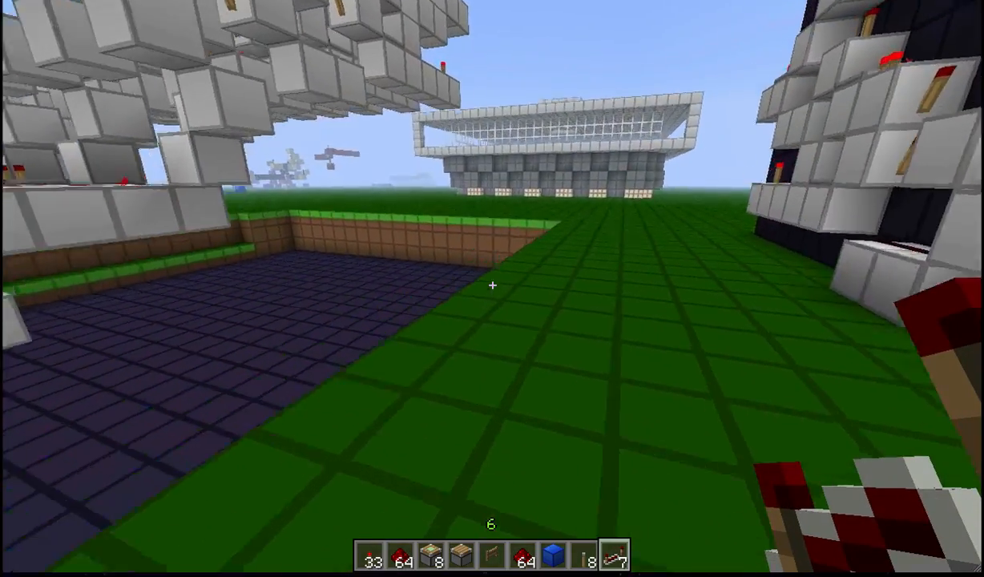
pyautogui.moveTo(493, 286)
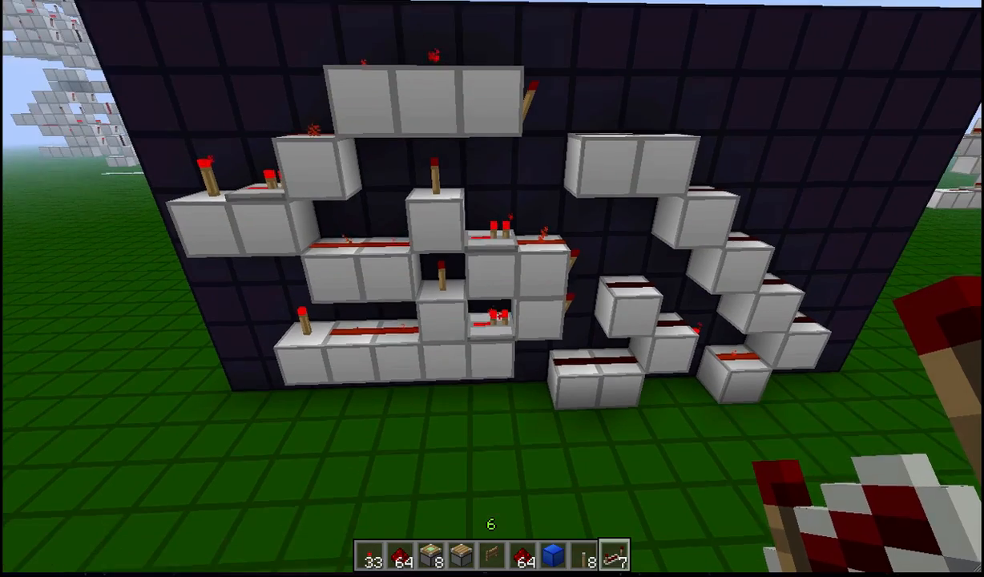
pyautogui.moveTo(492, 289)
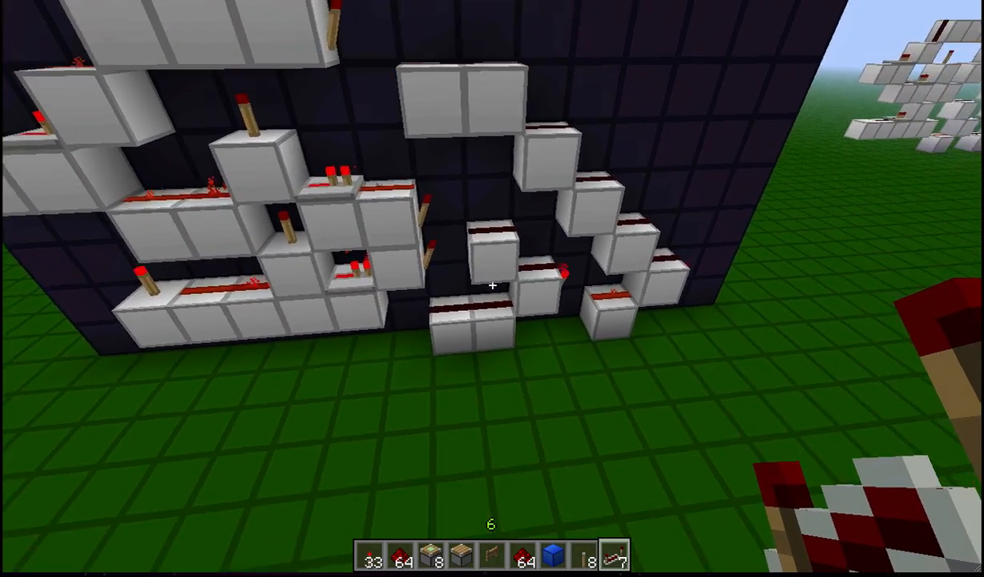
pyautogui.moveTo(493, 286)
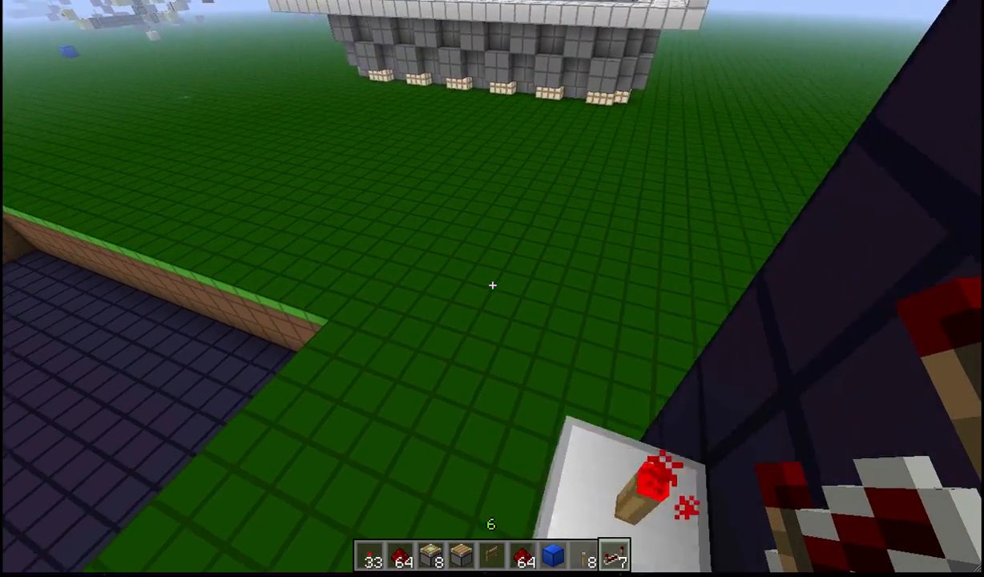
pyautogui.moveTo(492, 286)
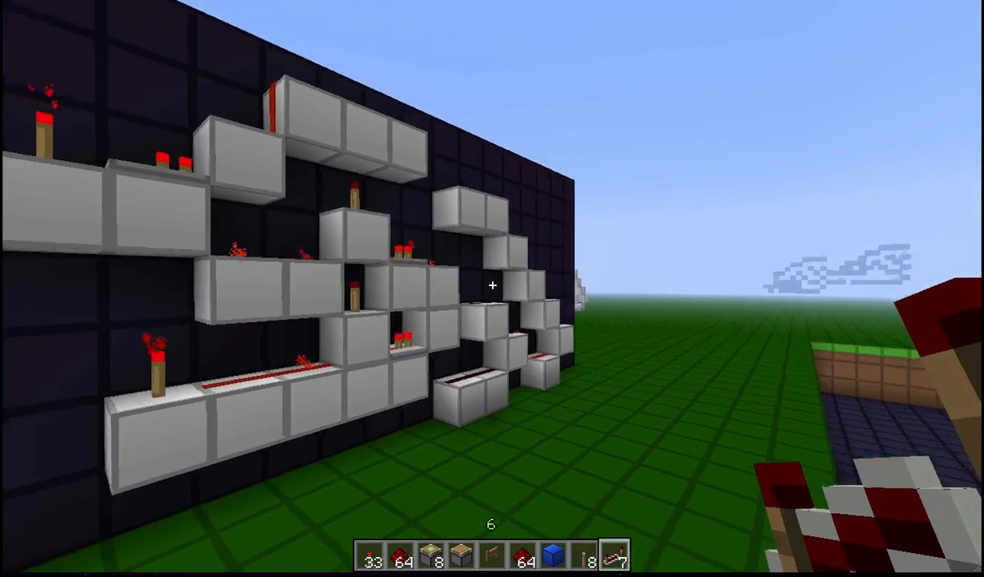
pyautogui.moveTo(492, 286)
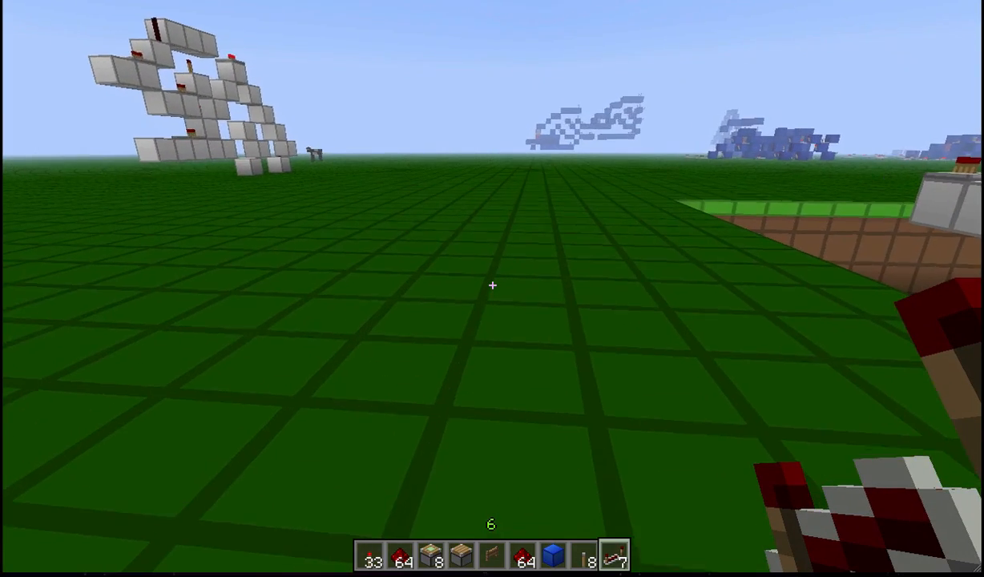
# - Search the creative inventory's all-items tab for a sign
pyautogui.press('e')
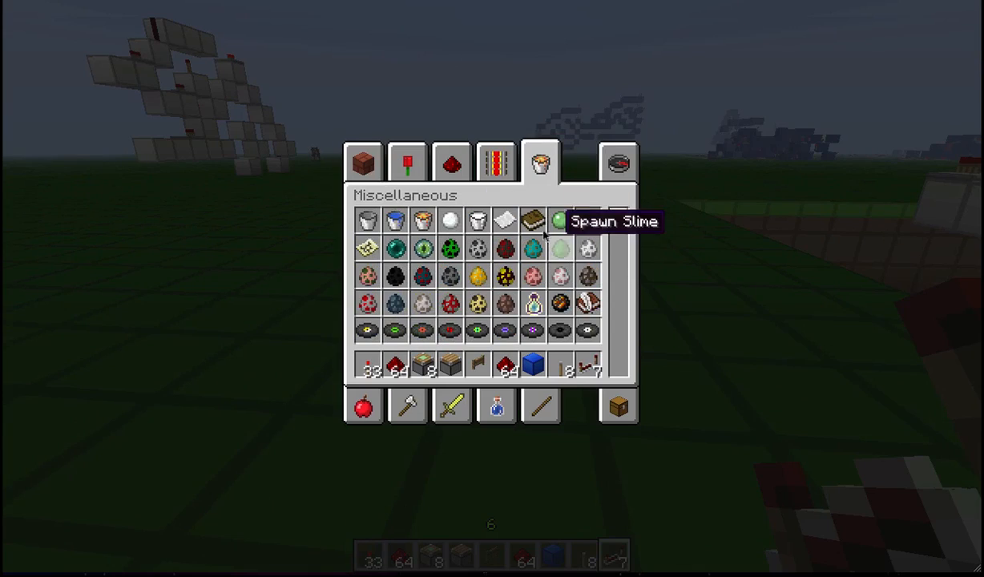
pyautogui.click(618, 164)
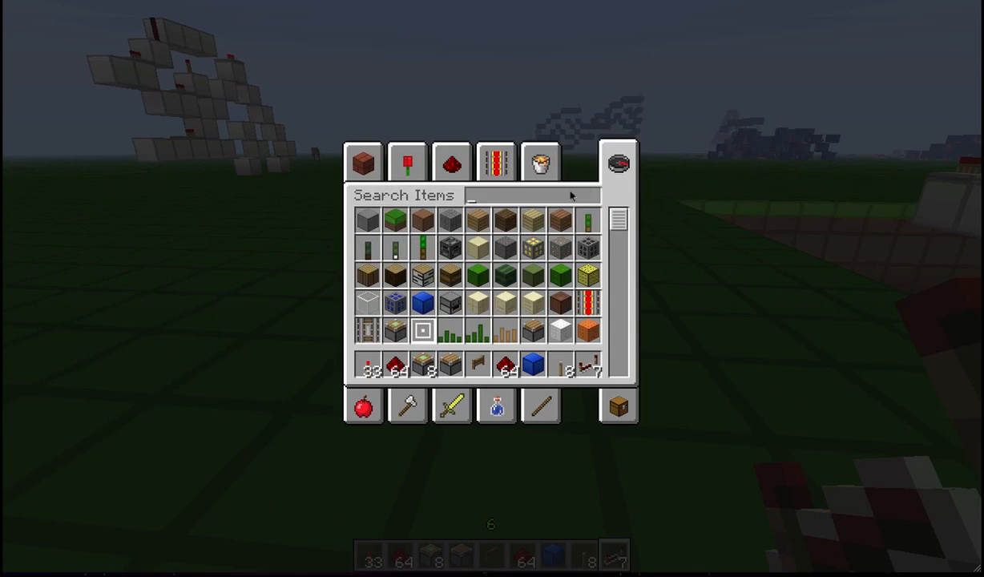
pyautogui.write('sign')
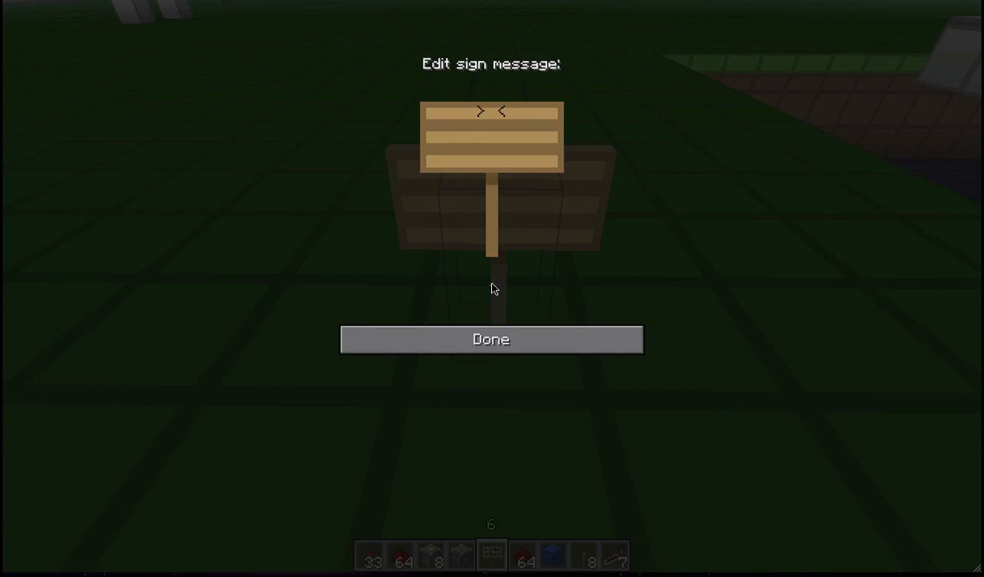
# - Write the truth table 00 0 0, 01 1 0, 10 1 0, 11 0 1 on the sign
pyautogui.write('00')
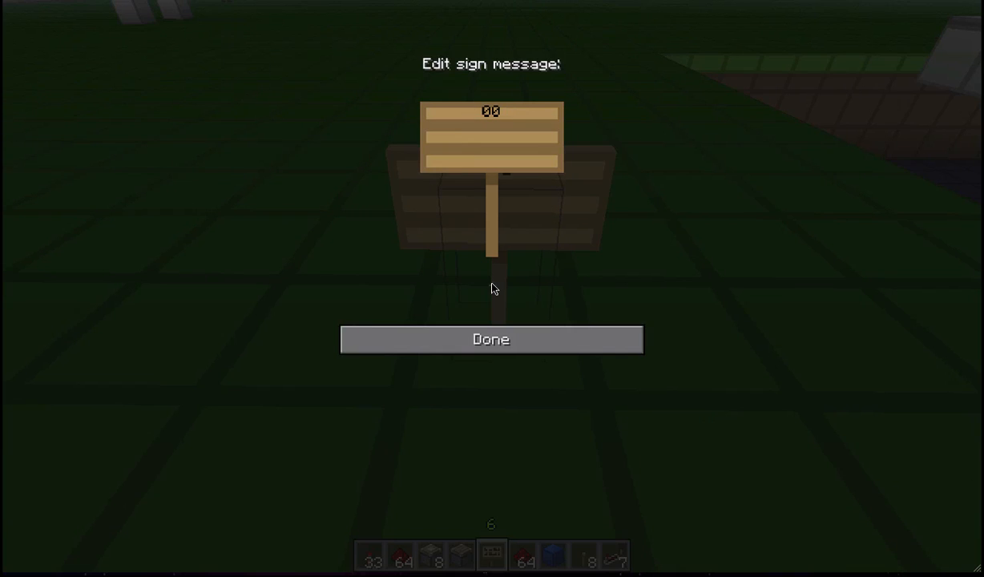
pyautogui.write('0')
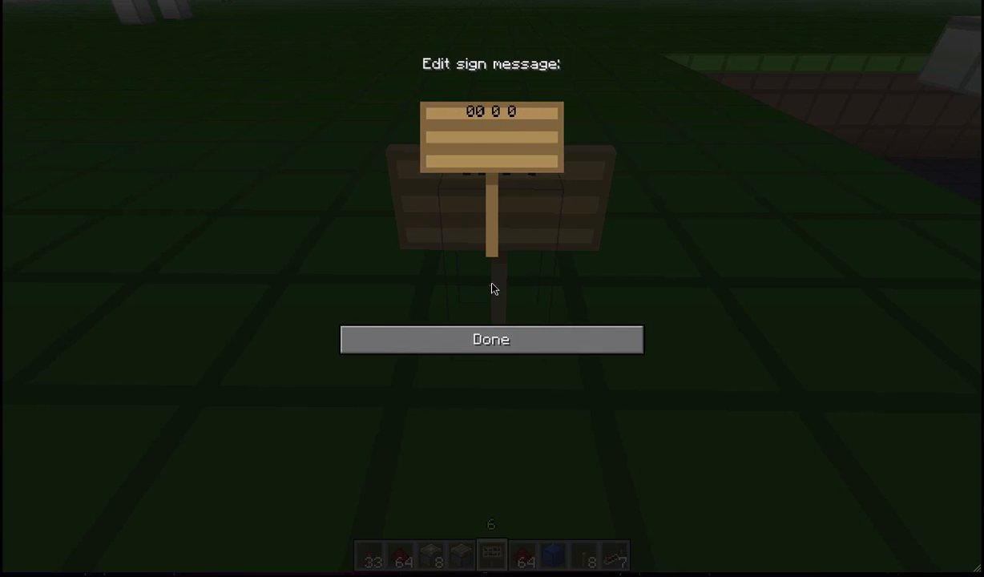
pyautogui.write('01')
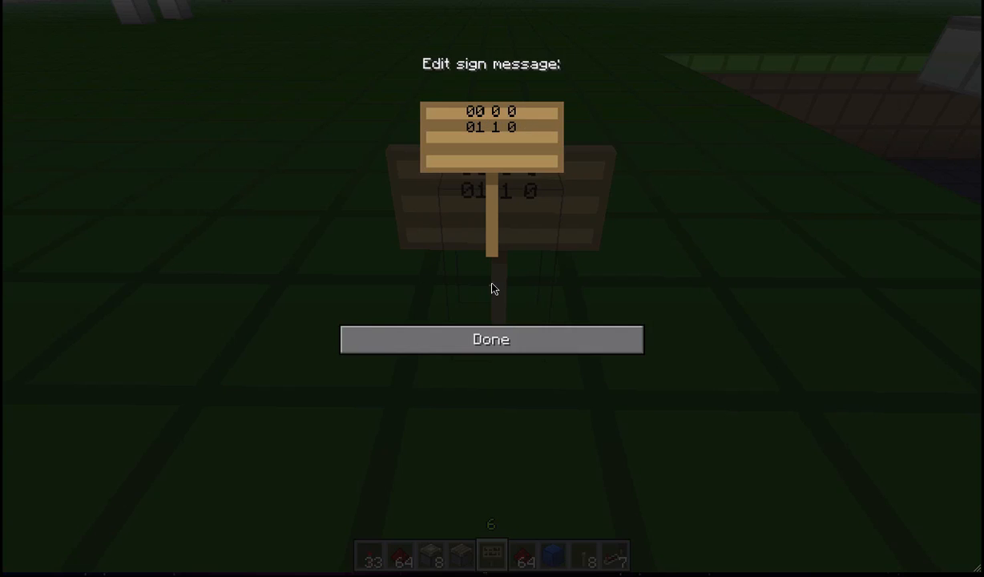
pyautogui.write('1')
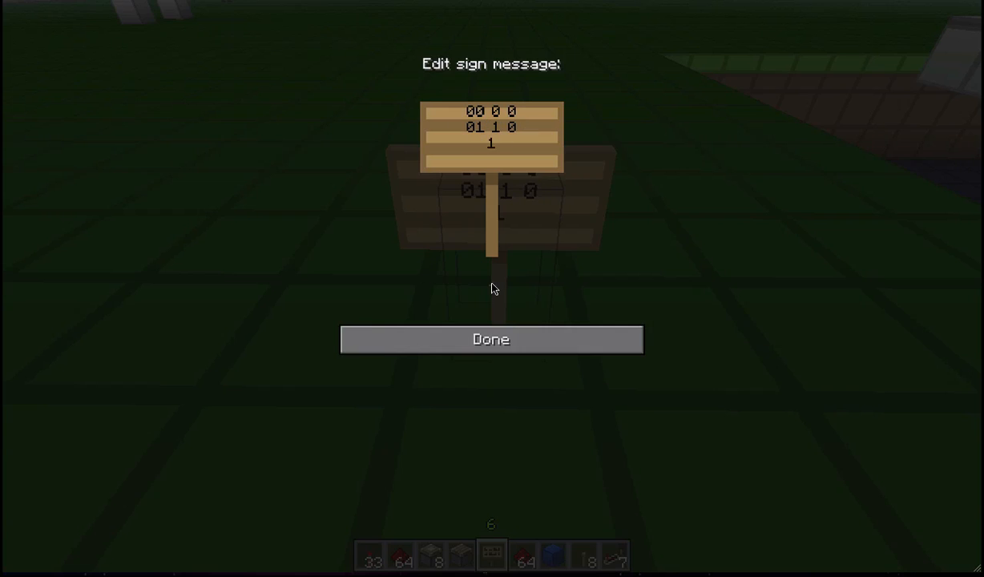
pyautogui.write('0')
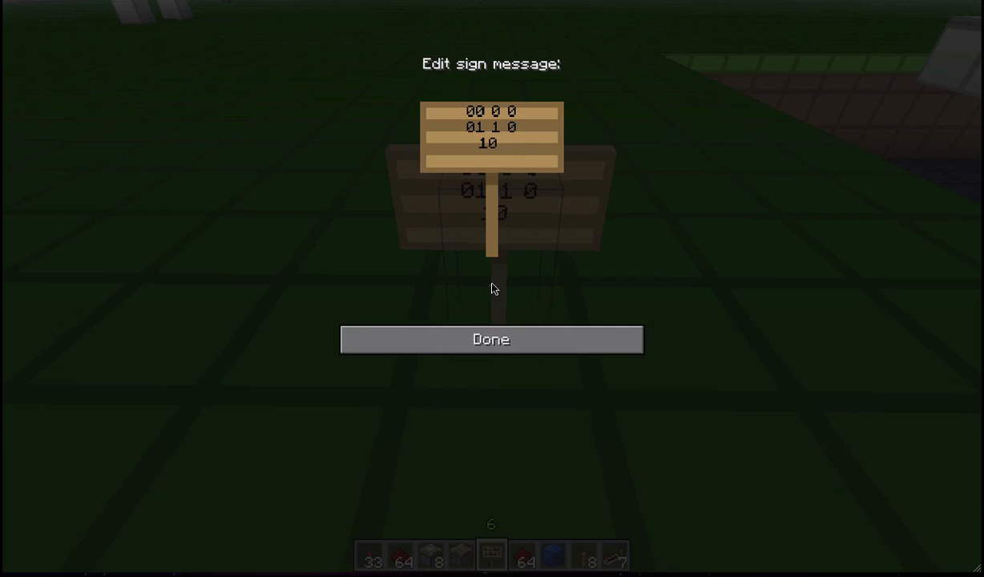
pyautogui.write('1')
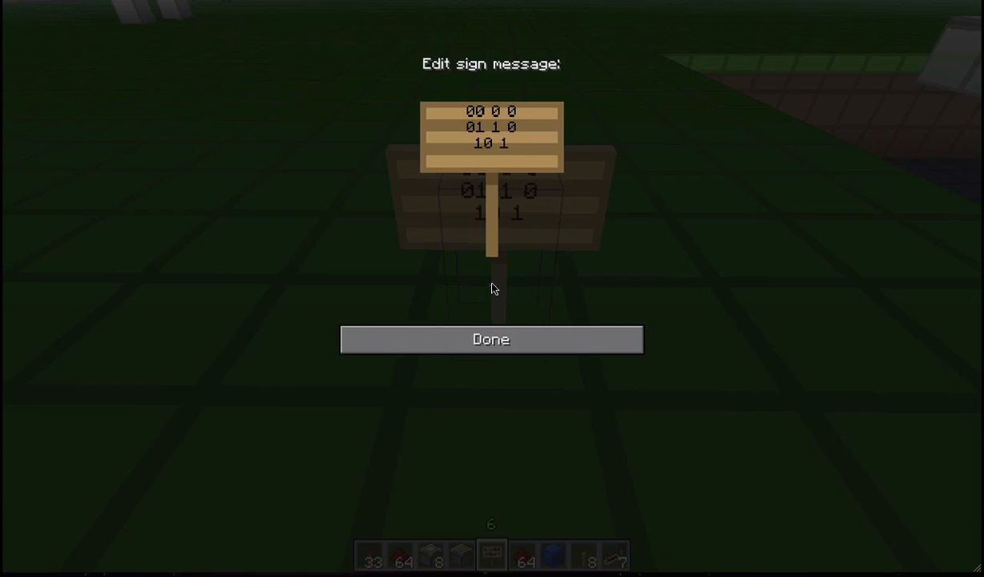
pyautogui.write('0')
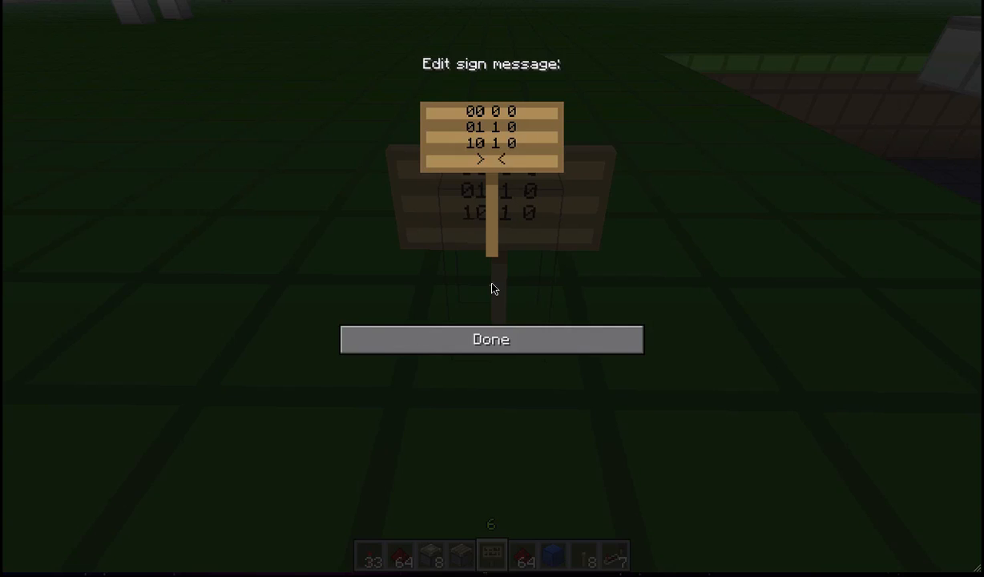
pyautogui.write('1')
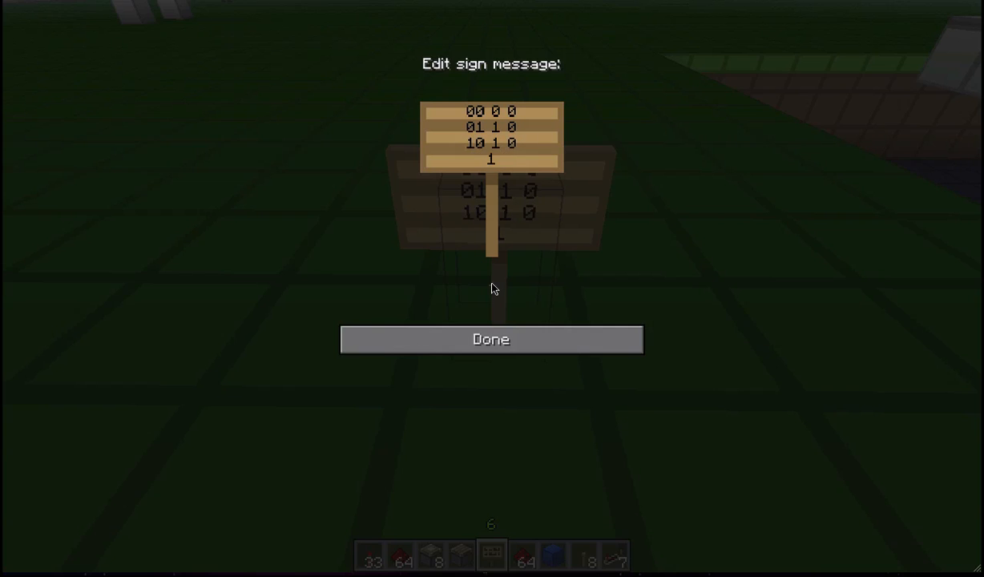
pyautogui.write('1 0 1')
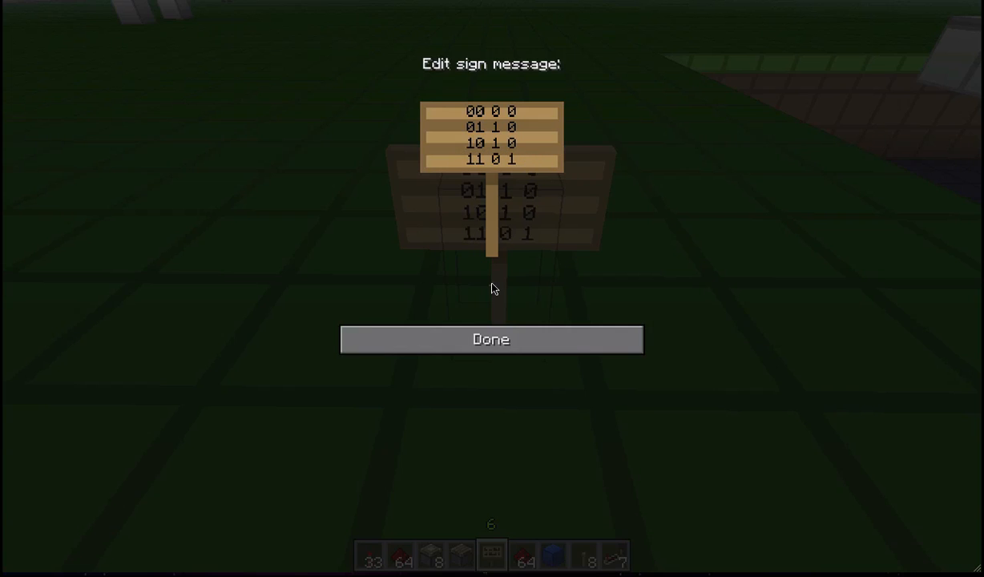
# - Confirm the sign text so the truth-table sign stands on the grass
pyautogui.click(489, 339)
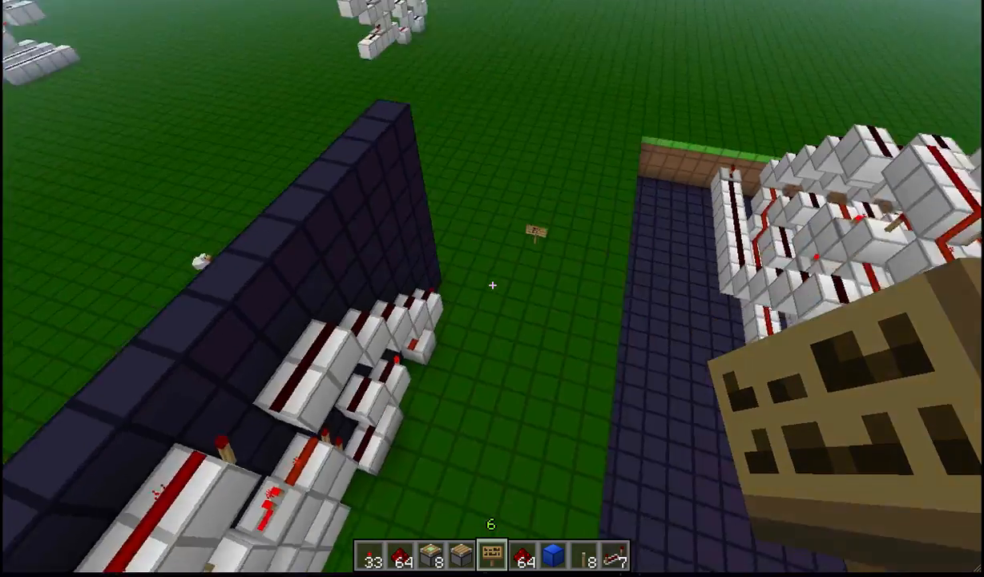
pyautogui.moveTo(492, 285)
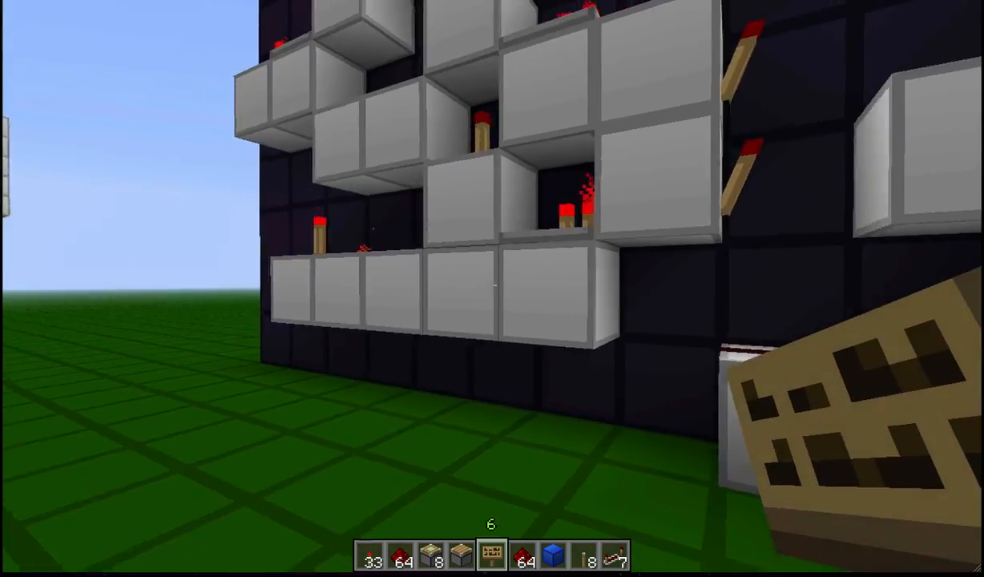
pyautogui.moveTo(492, 289)
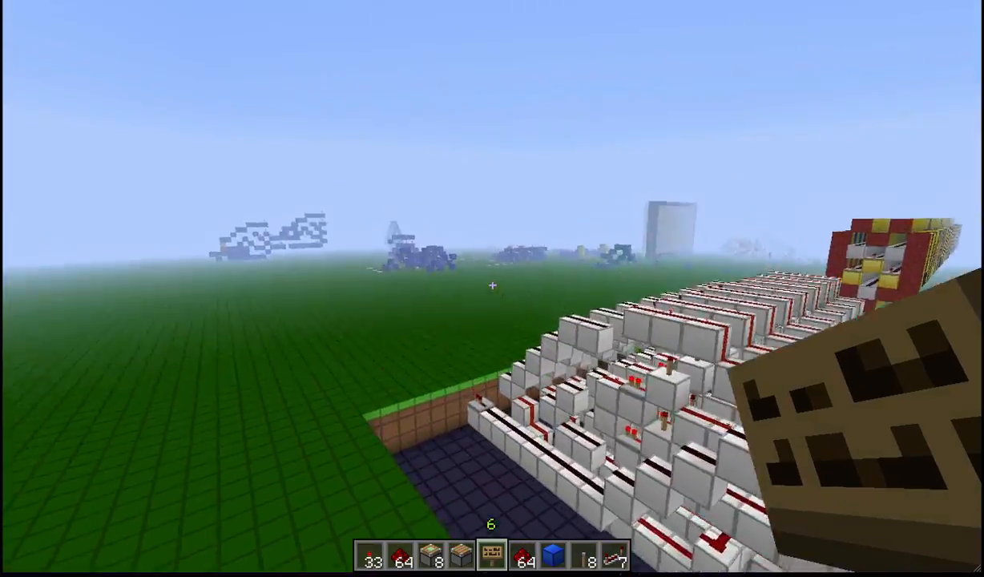
pyautogui.moveTo(492, 285)
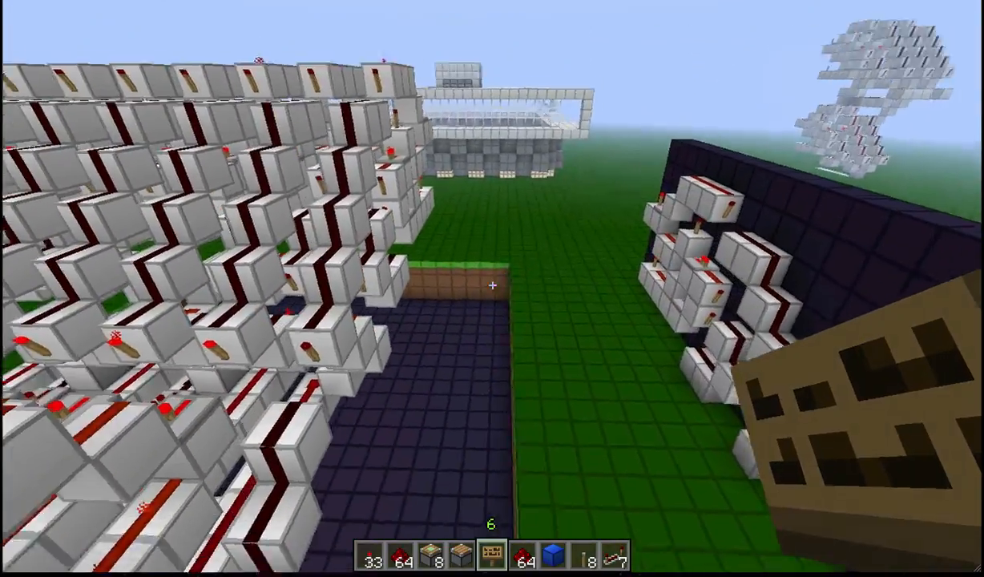
pyautogui.moveTo(492, 287)
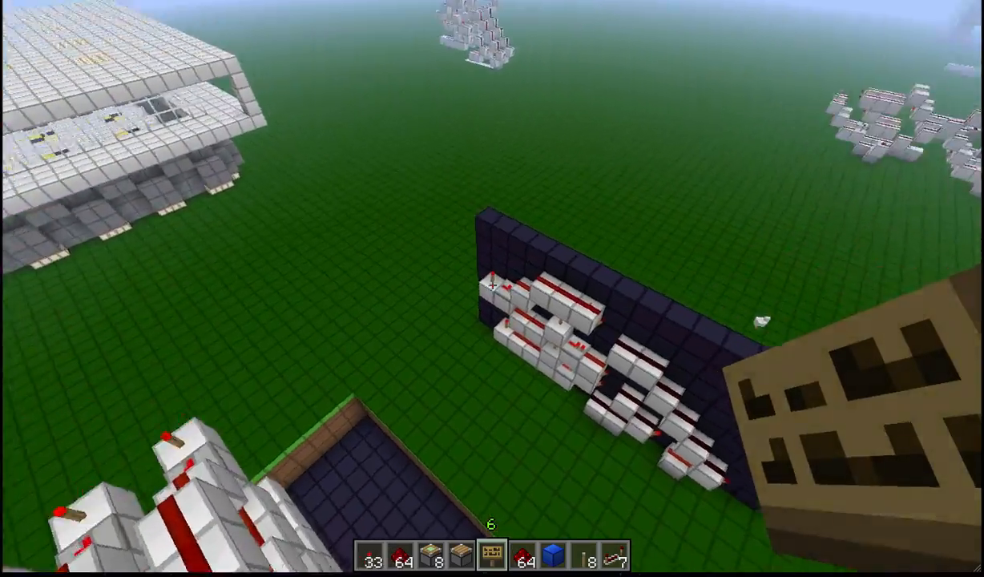
pyautogui.moveTo(492, 288)
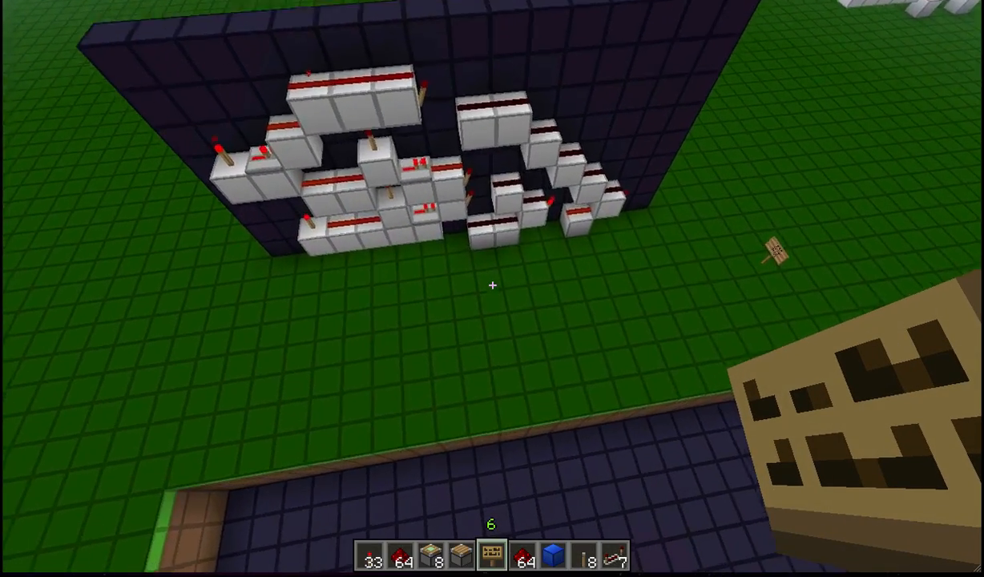
pyautogui.moveTo(492, 289)
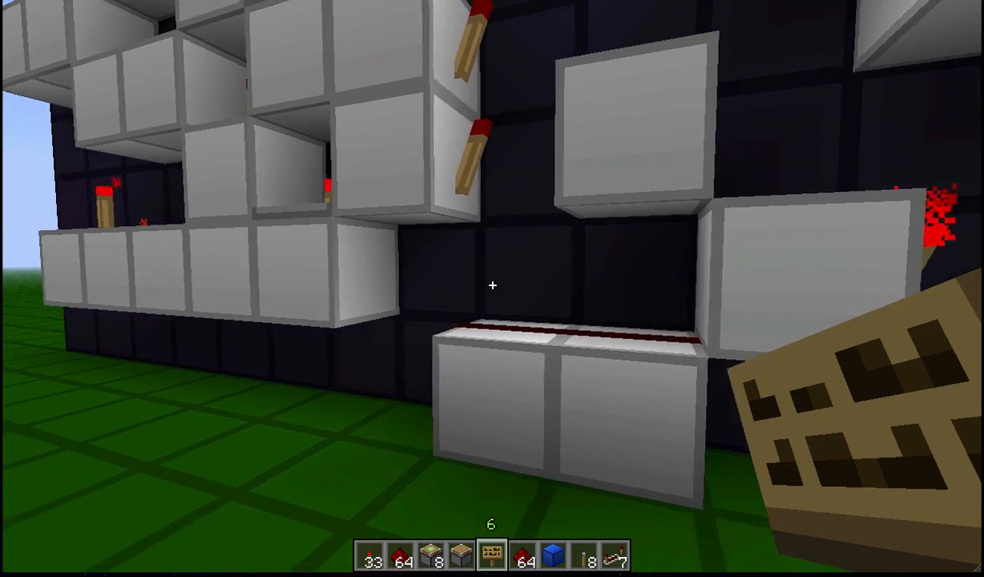
pyautogui.moveTo(493, 286)
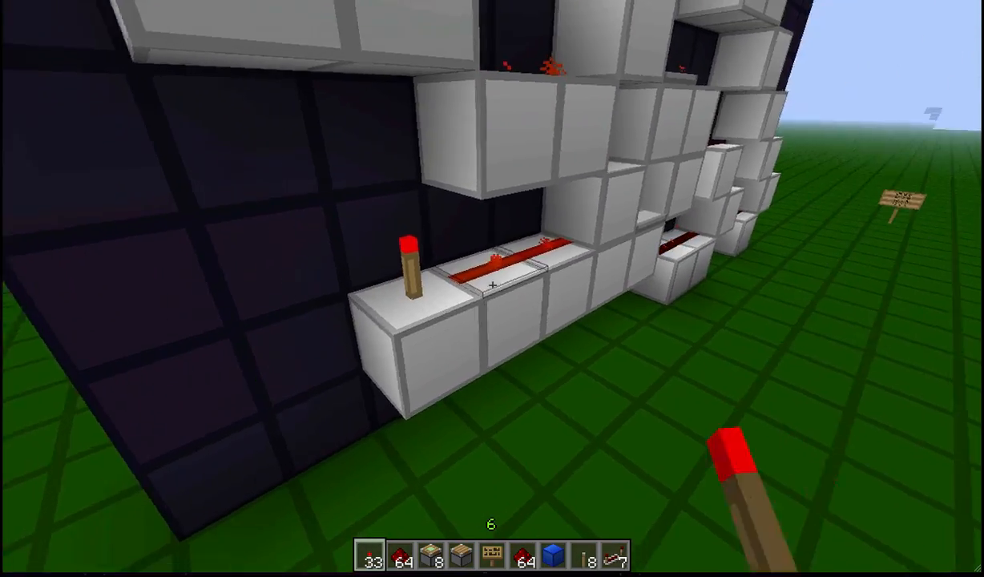
pyautogui.moveTo(492, 289)
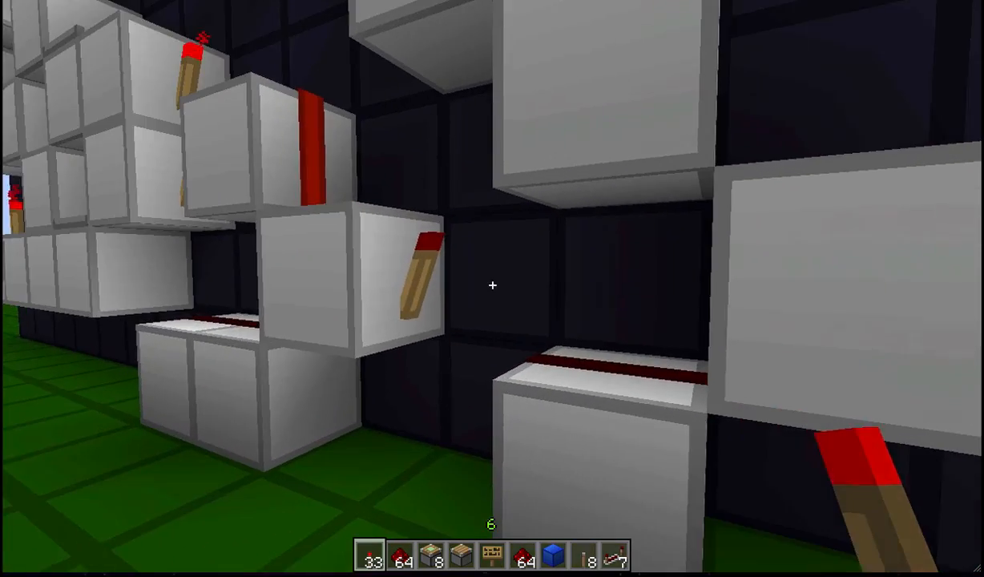
pyautogui.moveTo(492, 285)
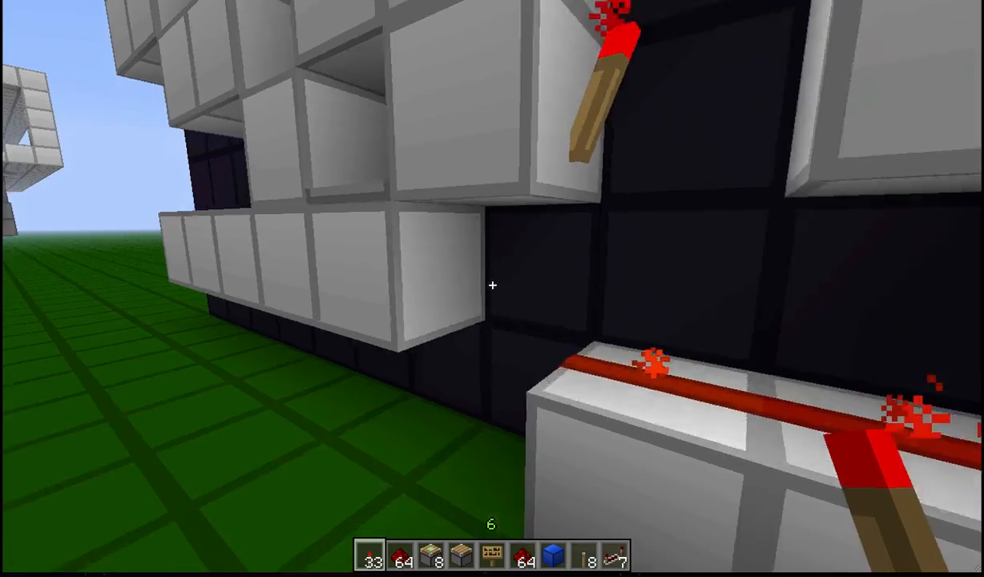
pyautogui.moveTo(493, 288)
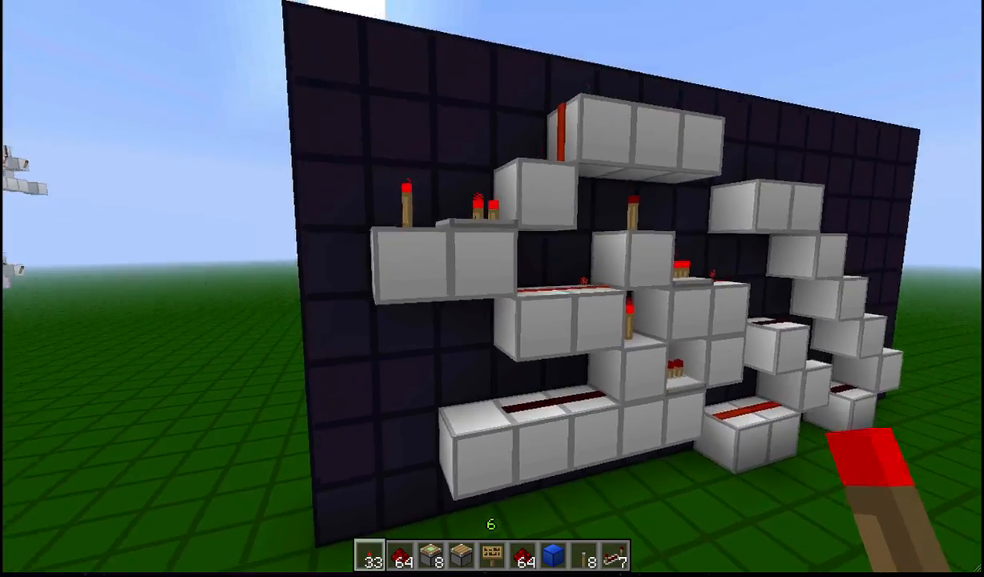
pyautogui.moveTo(492, 286)
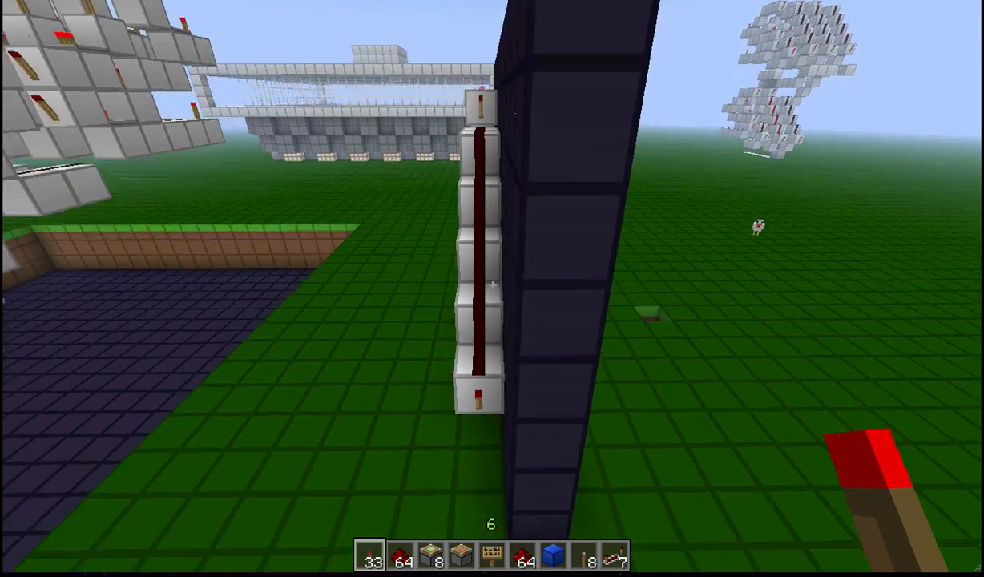
pyautogui.moveTo(493, 288)
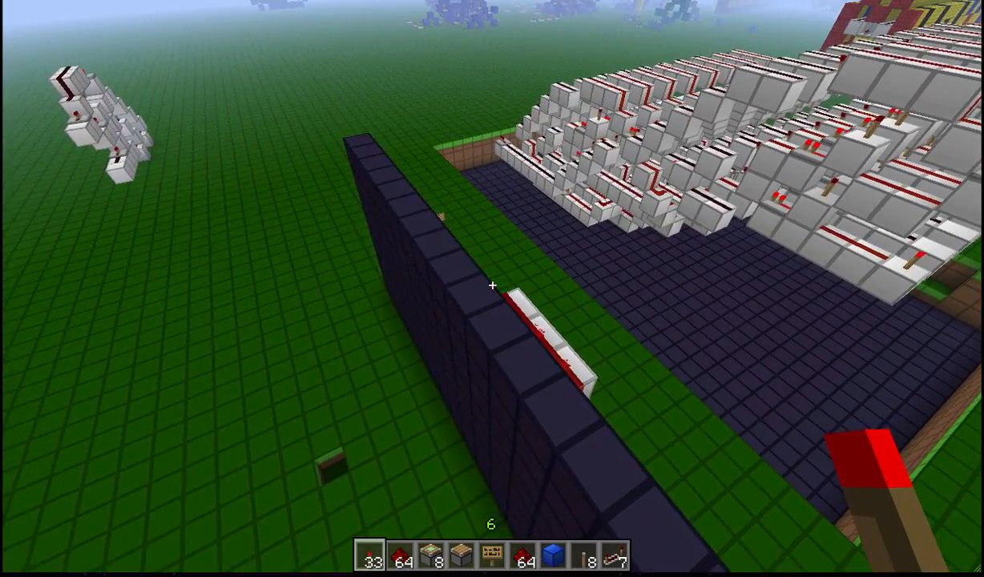
pyautogui.moveTo(492, 285)
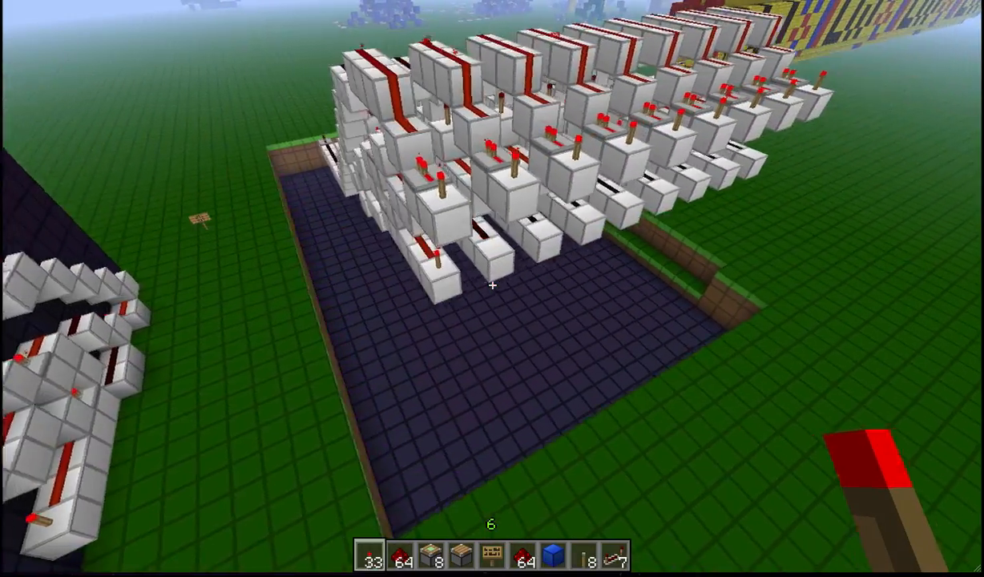
pyautogui.moveTo(492, 289)
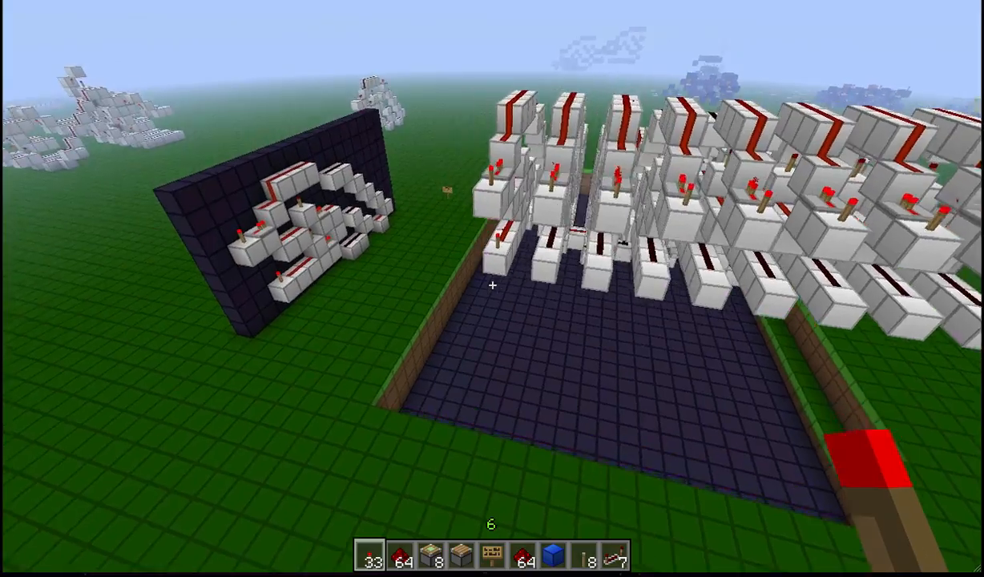
pyautogui.moveTo(492, 287)
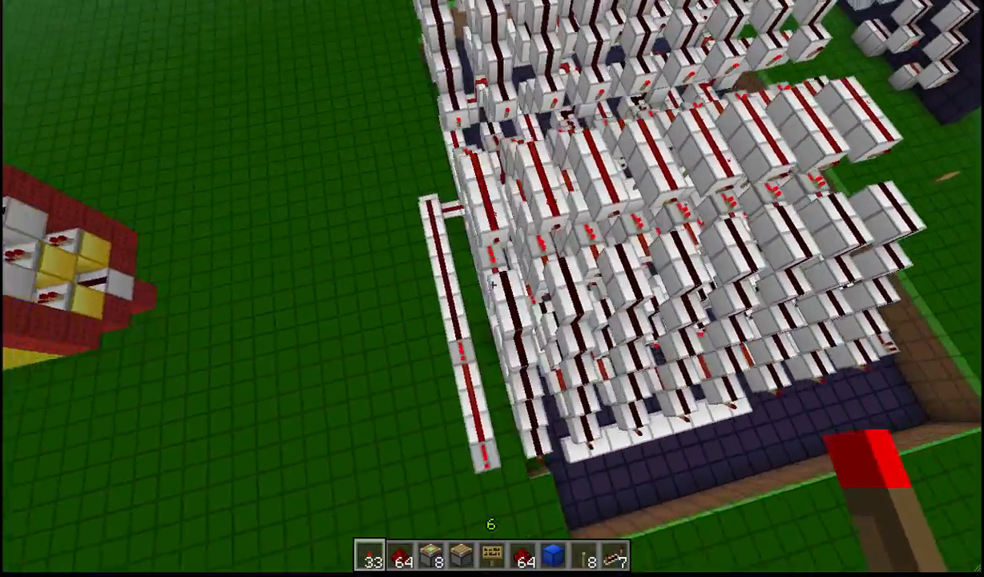
pyautogui.moveTo(493, 289)
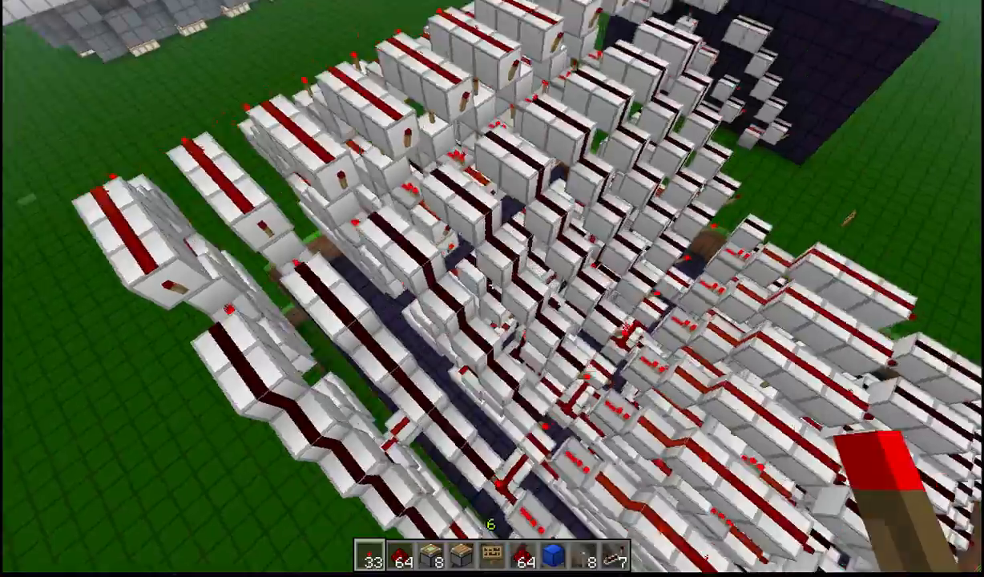
pyautogui.moveTo(493, 289)
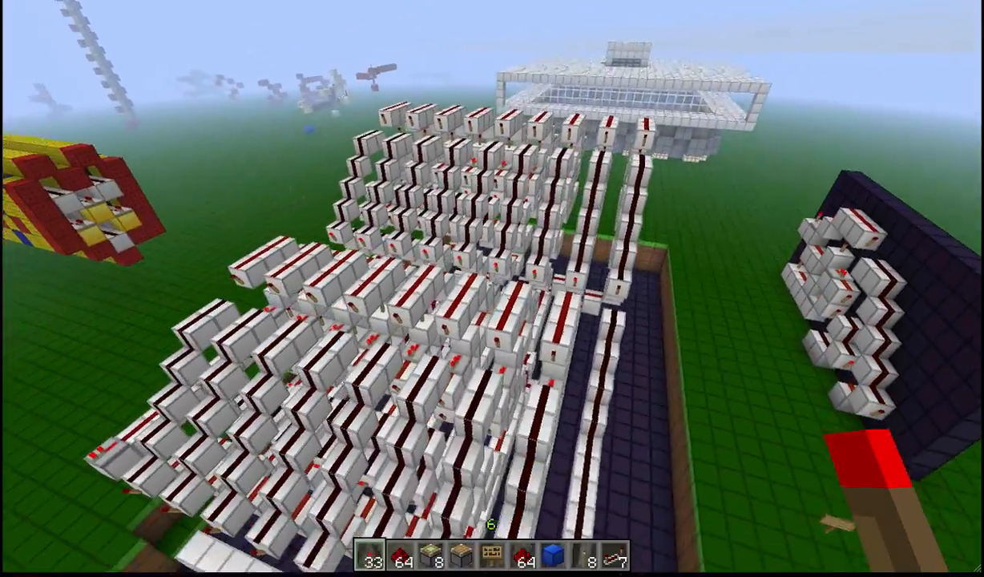
pyautogui.moveTo(492, 284)
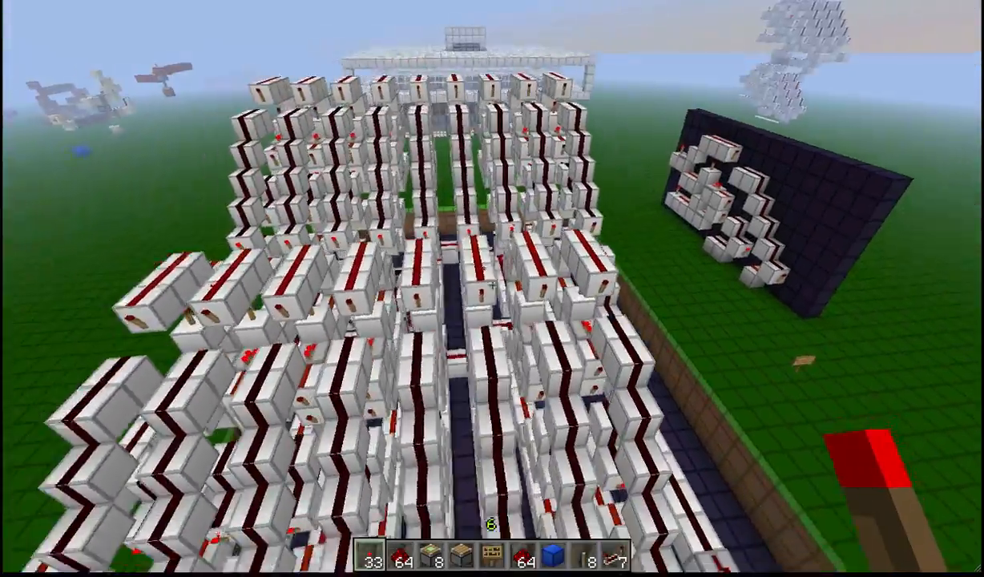
pyautogui.moveTo(492, 289)
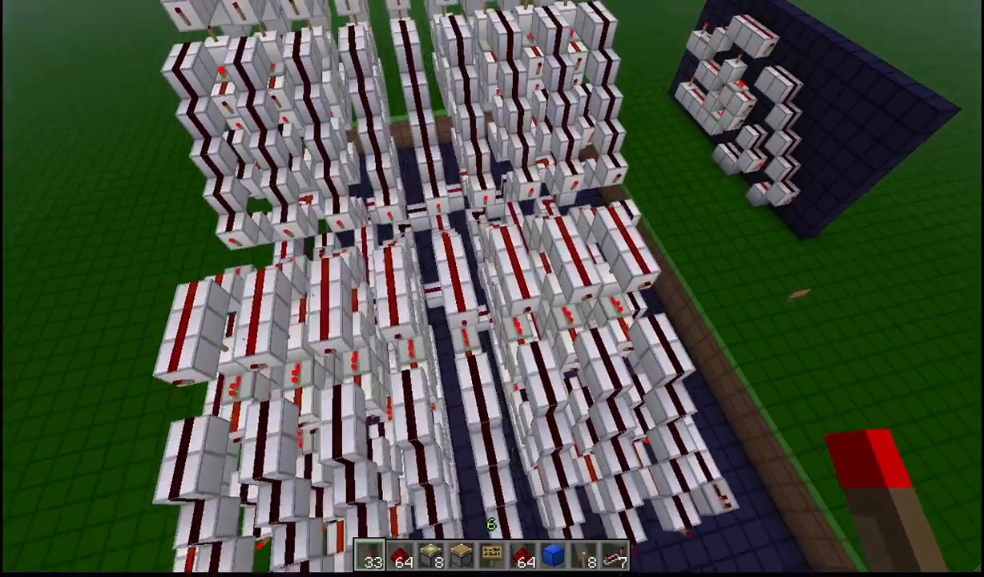
pyautogui.moveTo(492, 289)
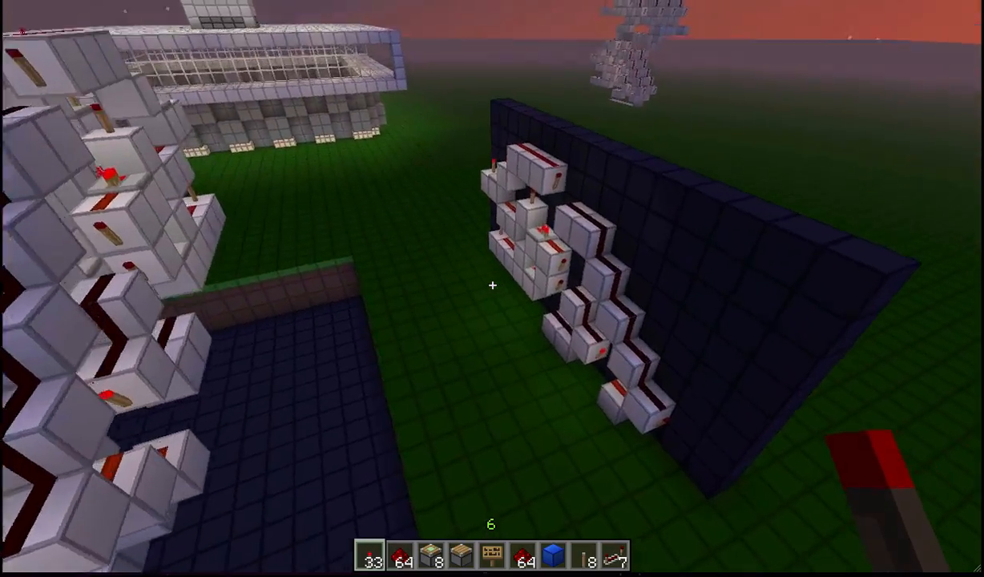
pyautogui.moveTo(492, 285)
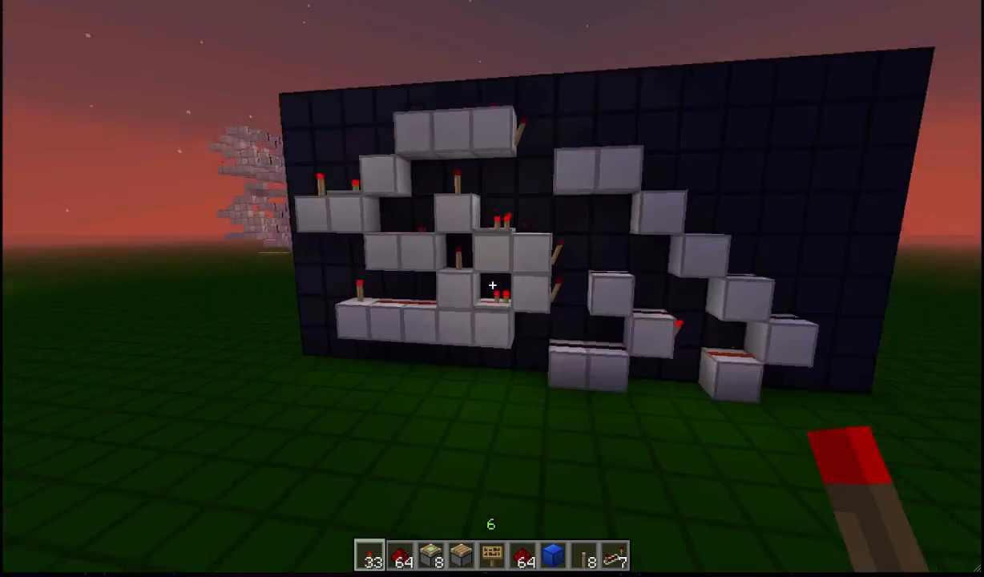
pyautogui.moveTo(493, 285)
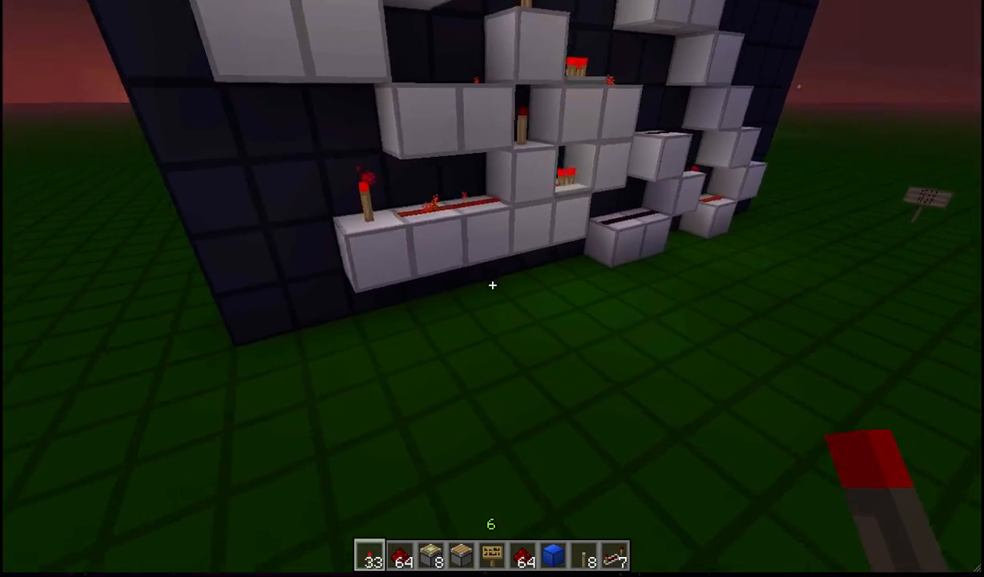
pyautogui.moveTo(492, 284)
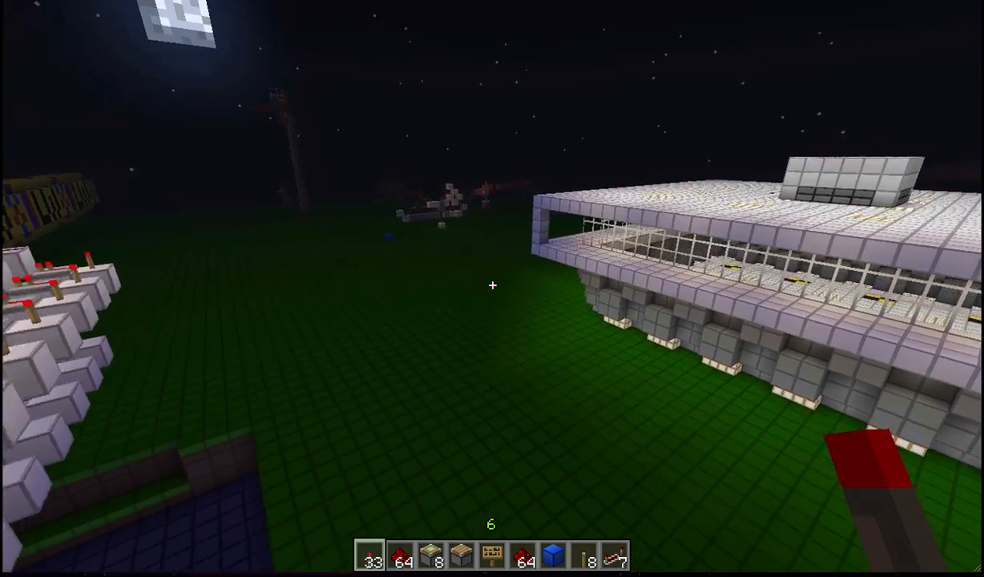
pyautogui.moveTo(492, 286)
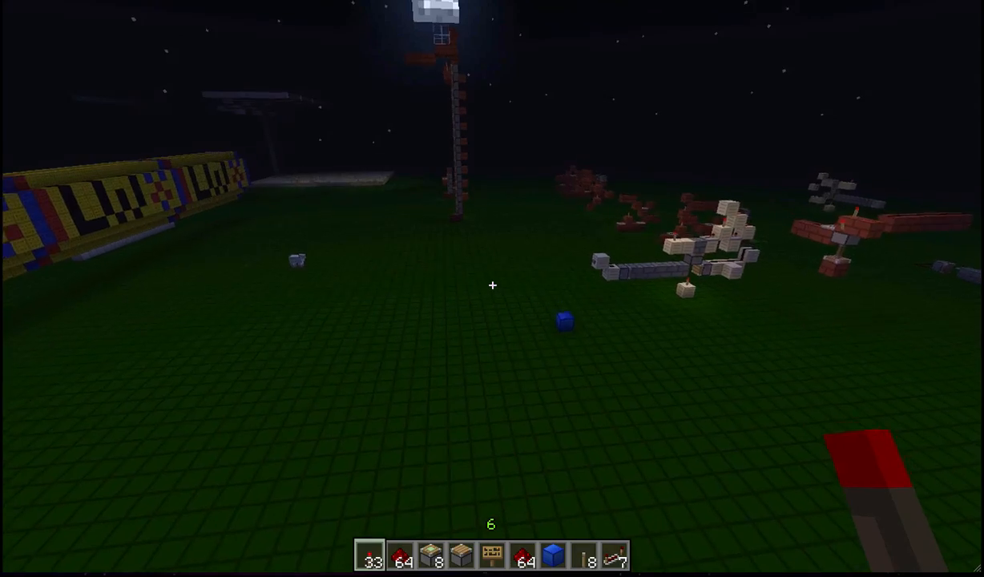
pyautogui.moveTo(492, 285)
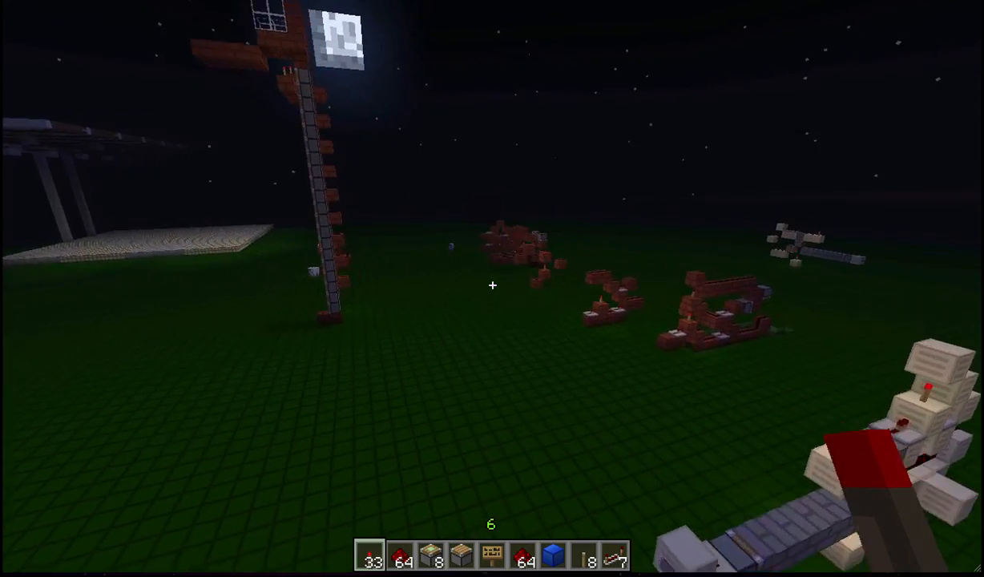
pyautogui.moveTo(492, 285)
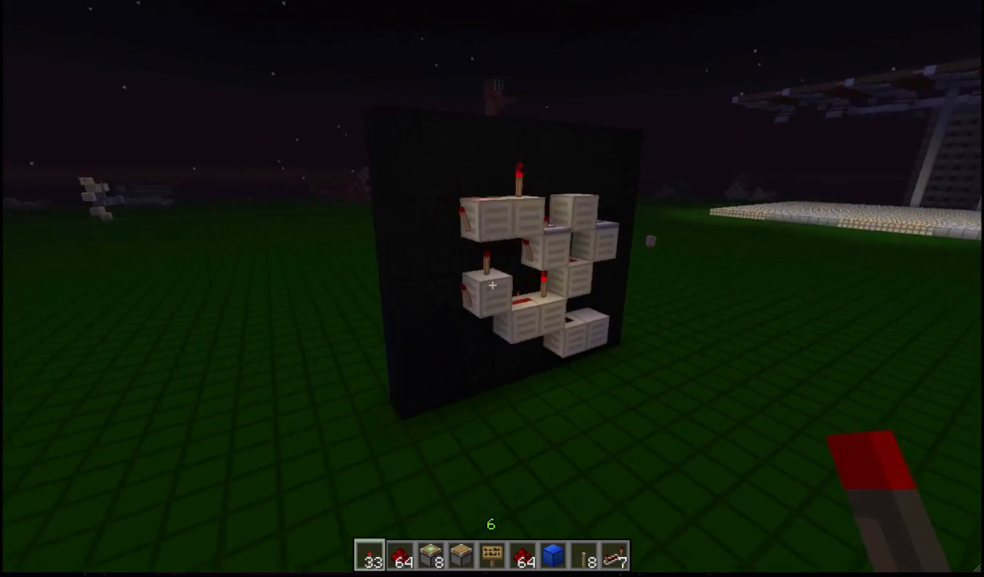
pyautogui.moveTo(493, 286)
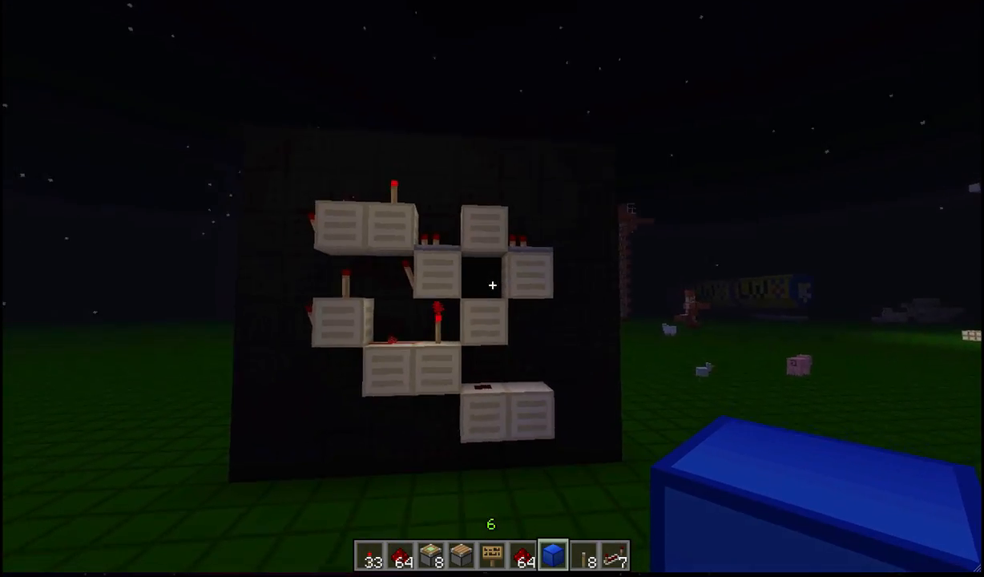
pyautogui.moveTo(492, 285)
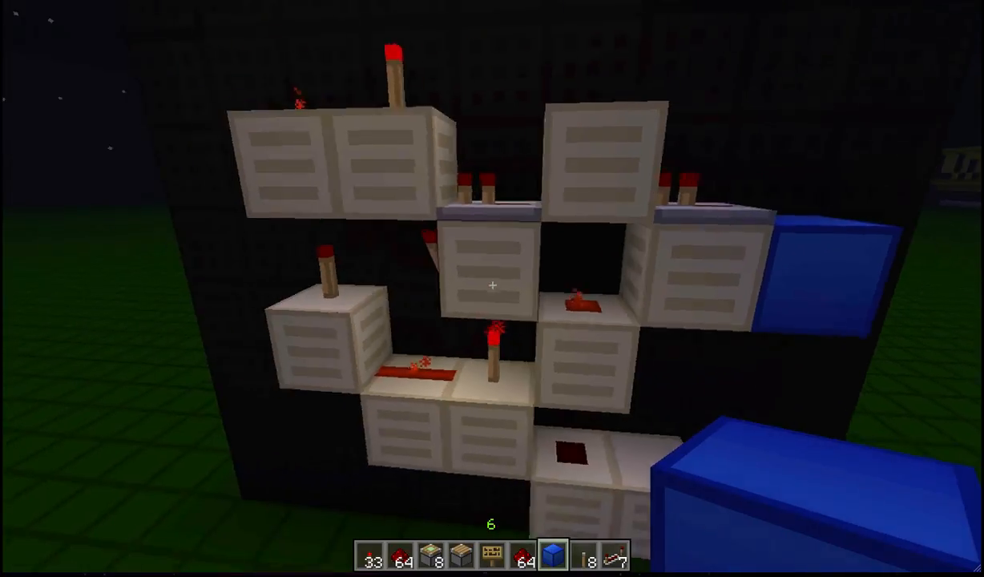
pyautogui.moveTo(493, 289)
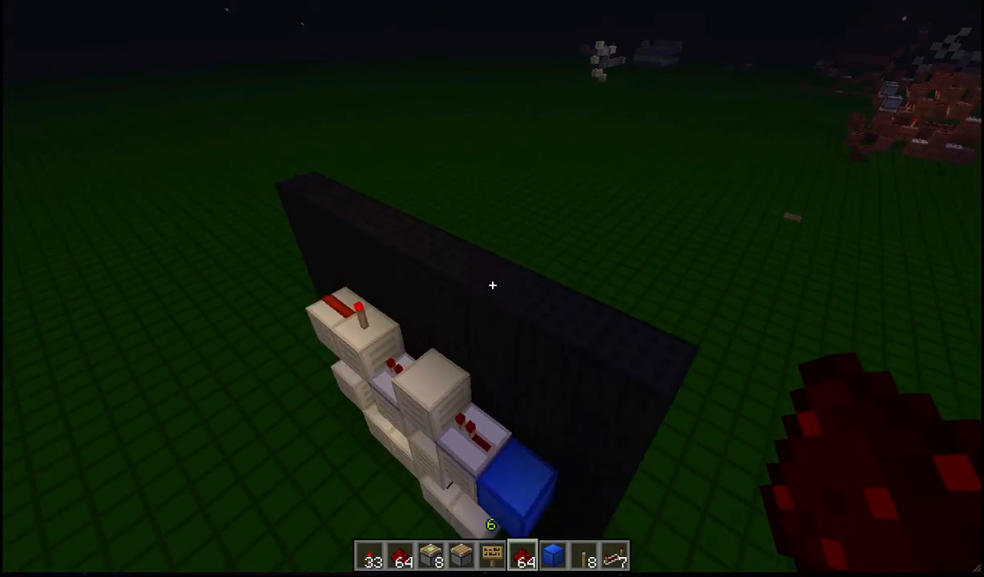
pyautogui.moveTo(492, 285)
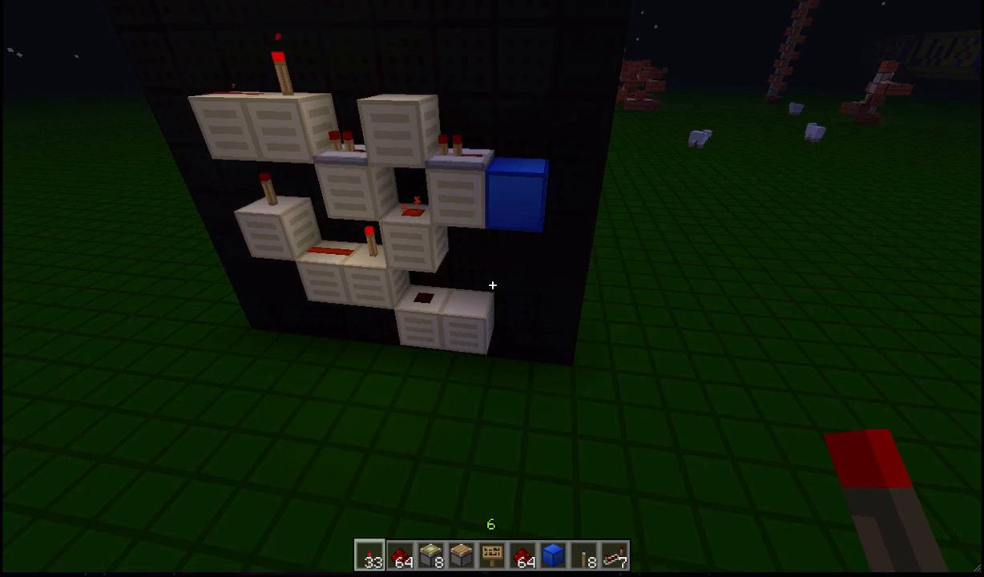
pyautogui.moveTo(492, 285)
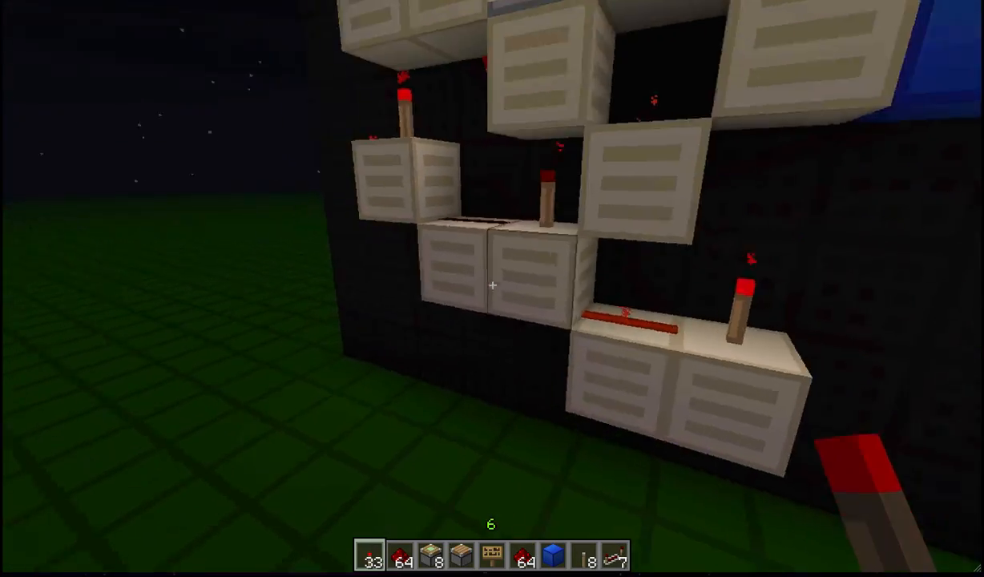
pyautogui.moveTo(492, 288)
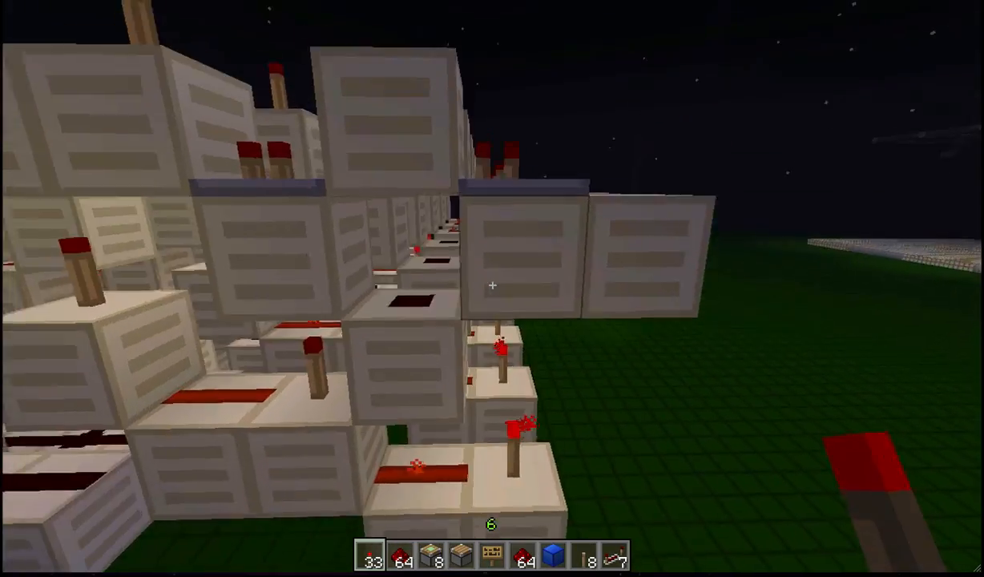
pyautogui.moveTo(492, 286)
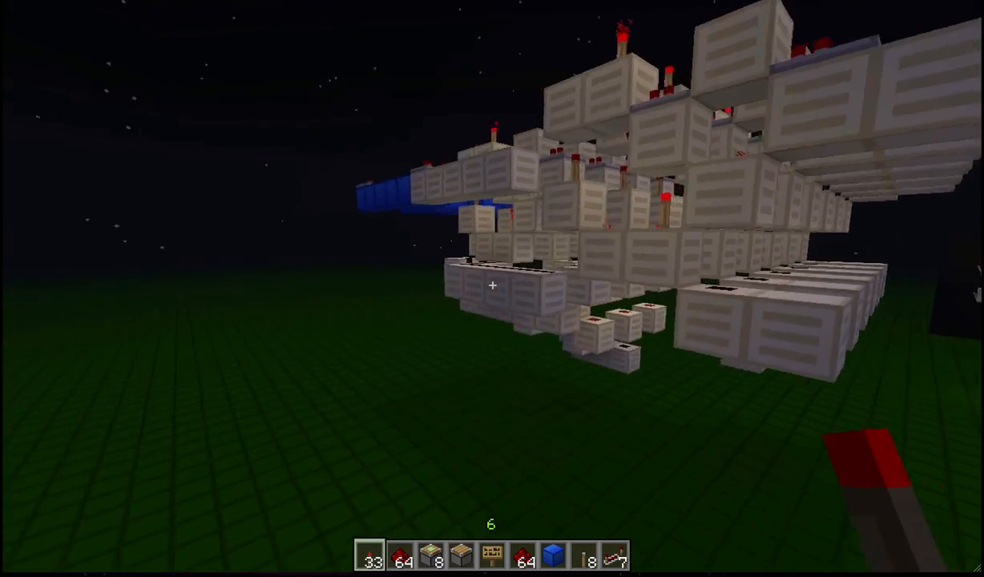
pyautogui.moveTo(492, 286)
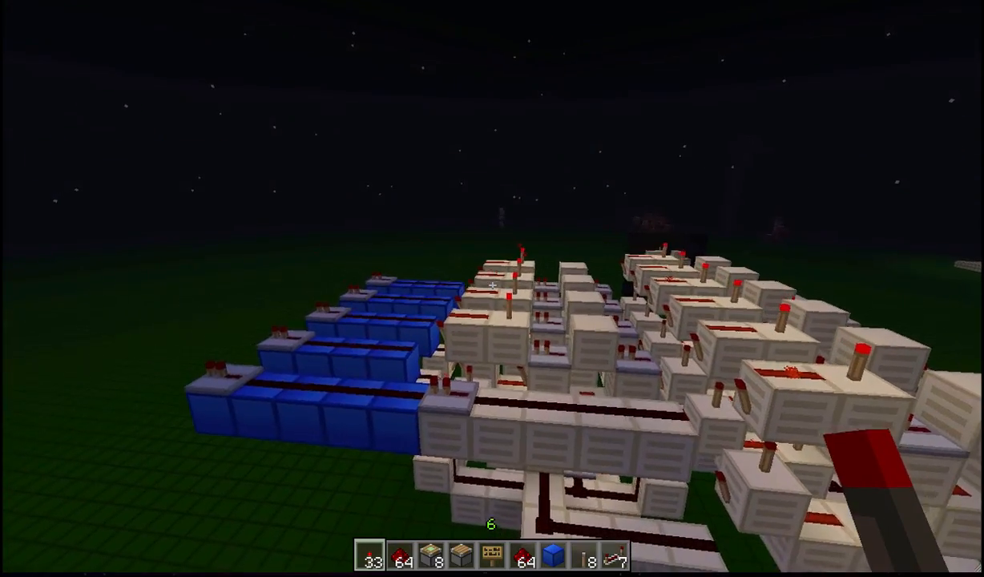
pyautogui.moveTo(492, 288)
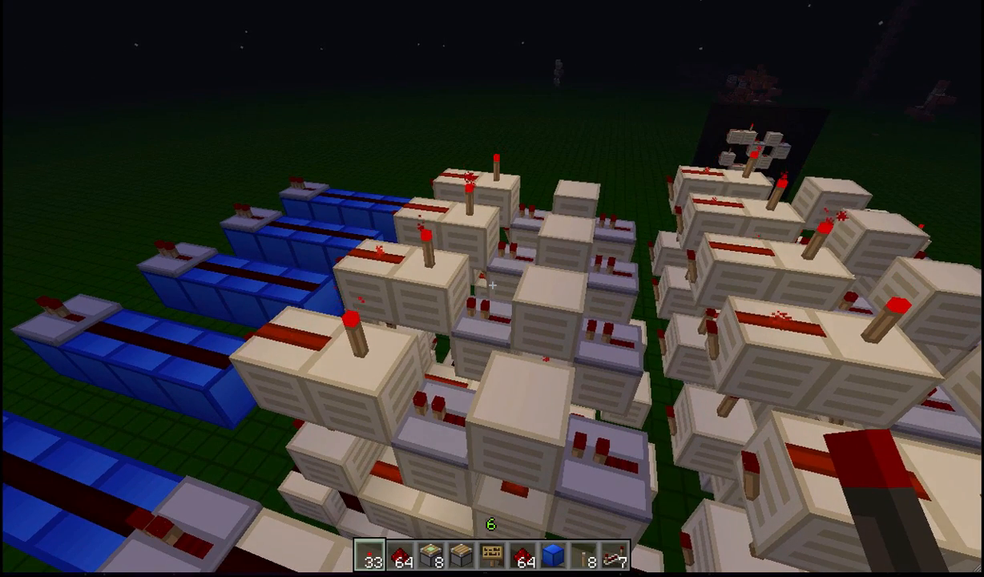
pyautogui.moveTo(492, 289)
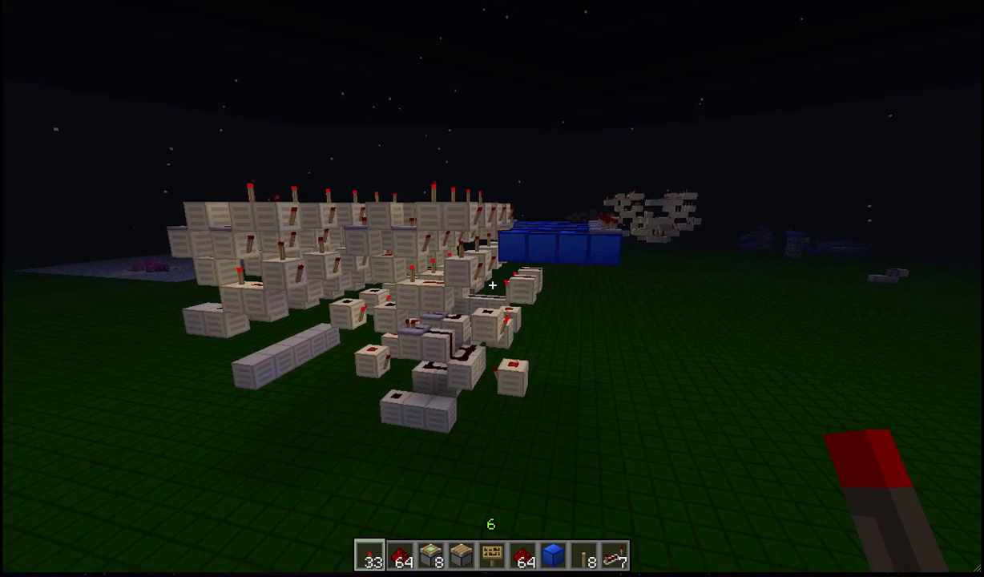
pyautogui.moveTo(492, 288)
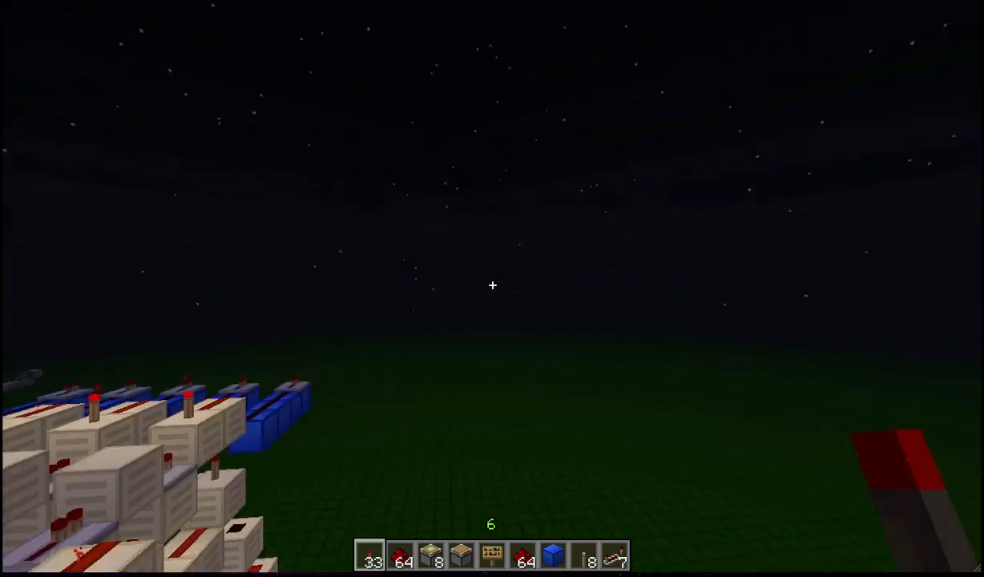
pyautogui.moveTo(493, 286)
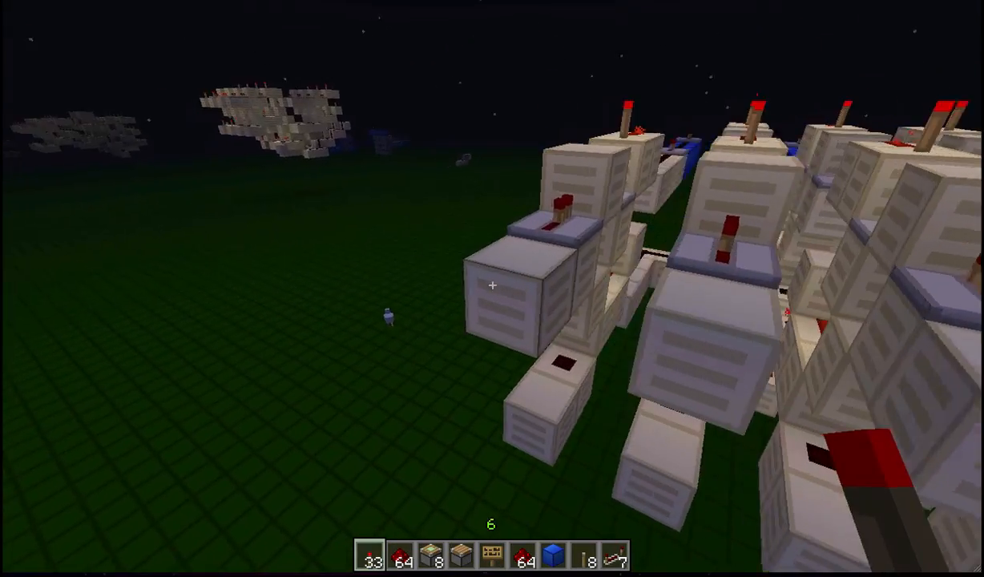
pyautogui.moveTo(492, 286)
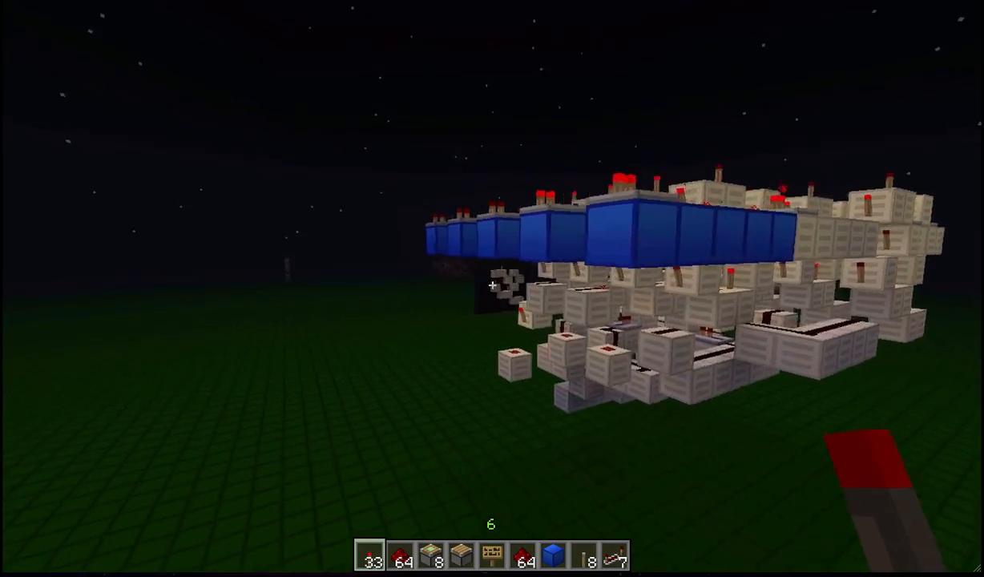
pyautogui.moveTo(493, 285)
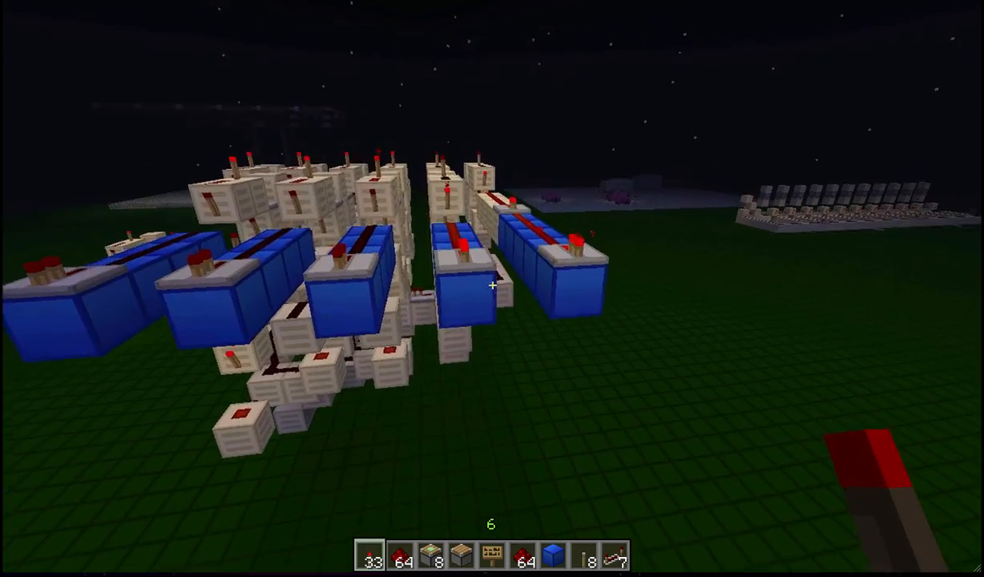
pyautogui.moveTo(492, 285)
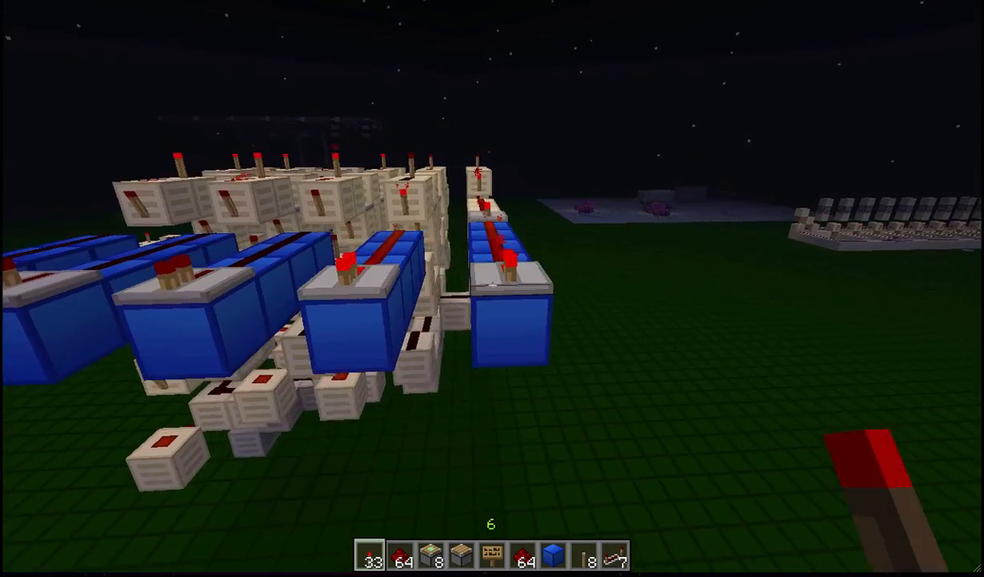
pyautogui.moveTo(492, 288)
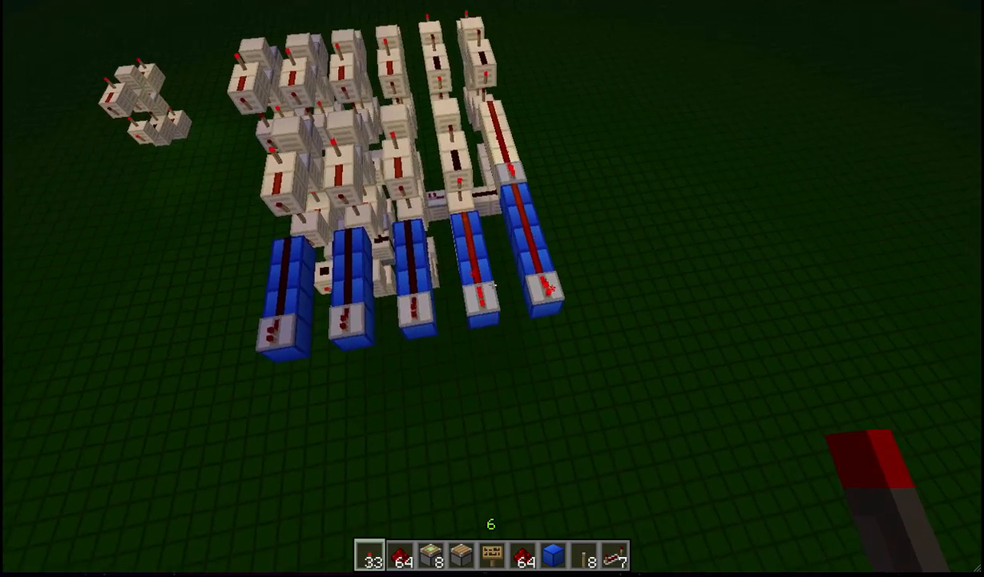
pyautogui.moveTo(492, 288)
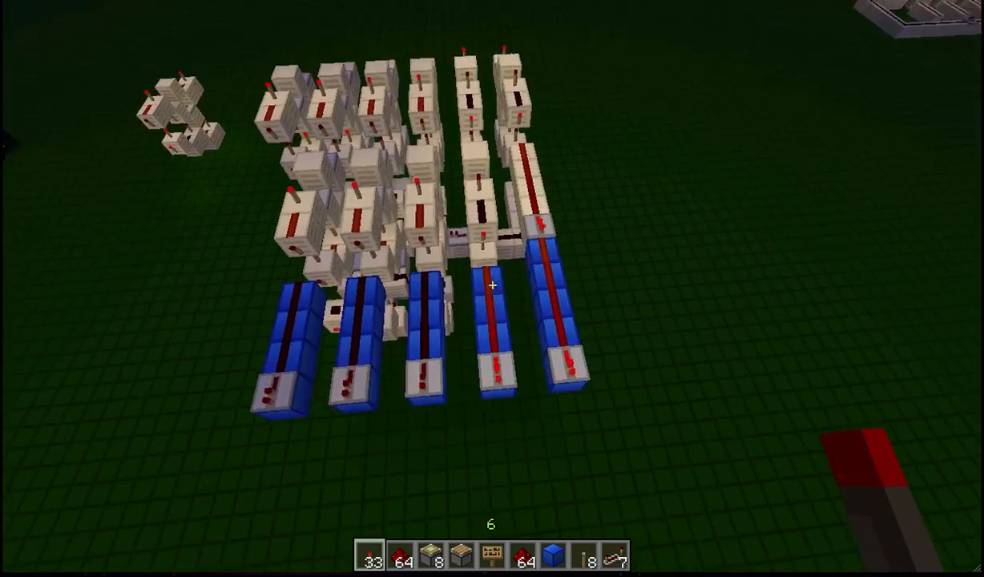
pyautogui.moveTo(492, 285)
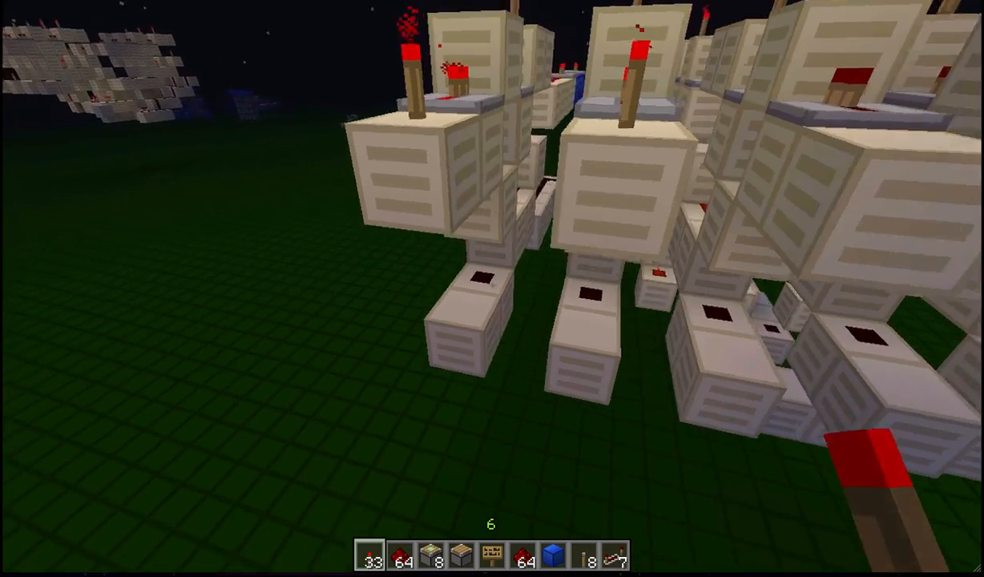
pyautogui.moveTo(492, 285)
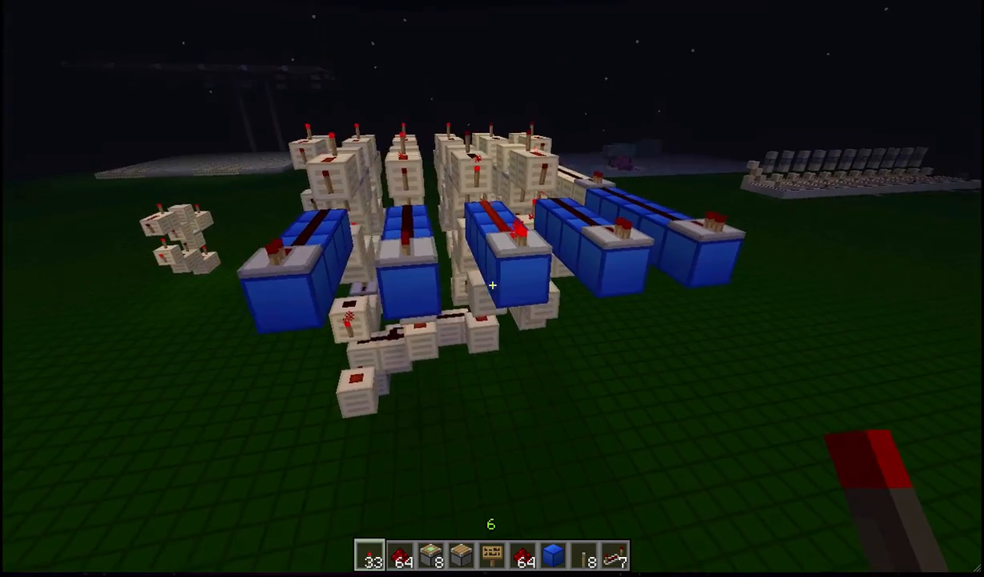
pyautogui.moveTo(492, 287)
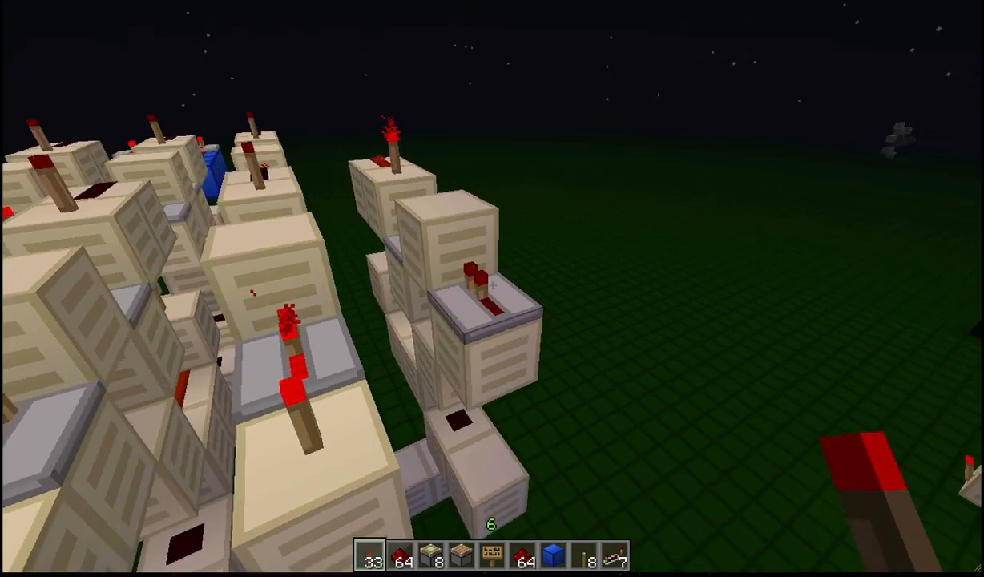
pyautogui.moveTo(492, 286)
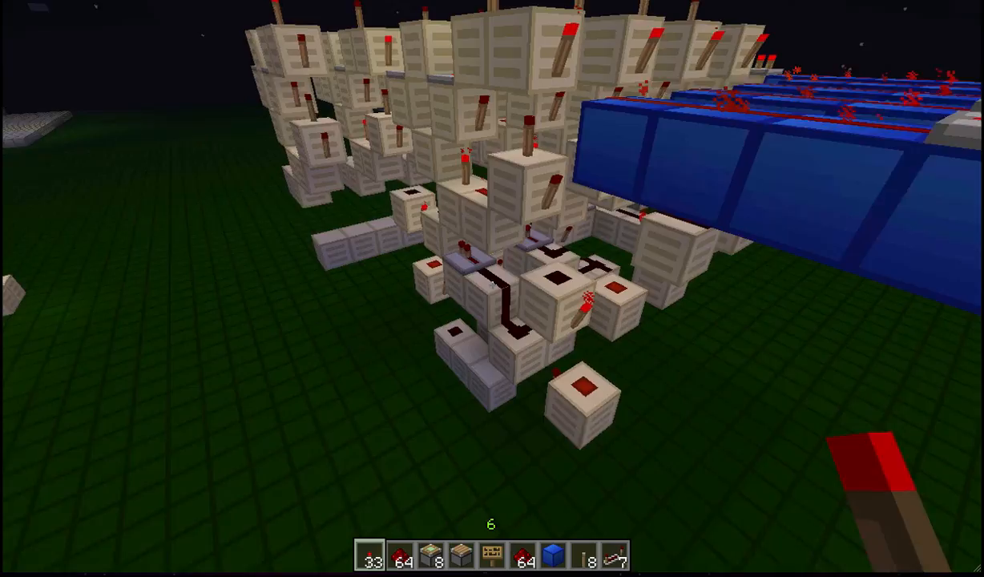
pyautogui.moveTo(492, 285)
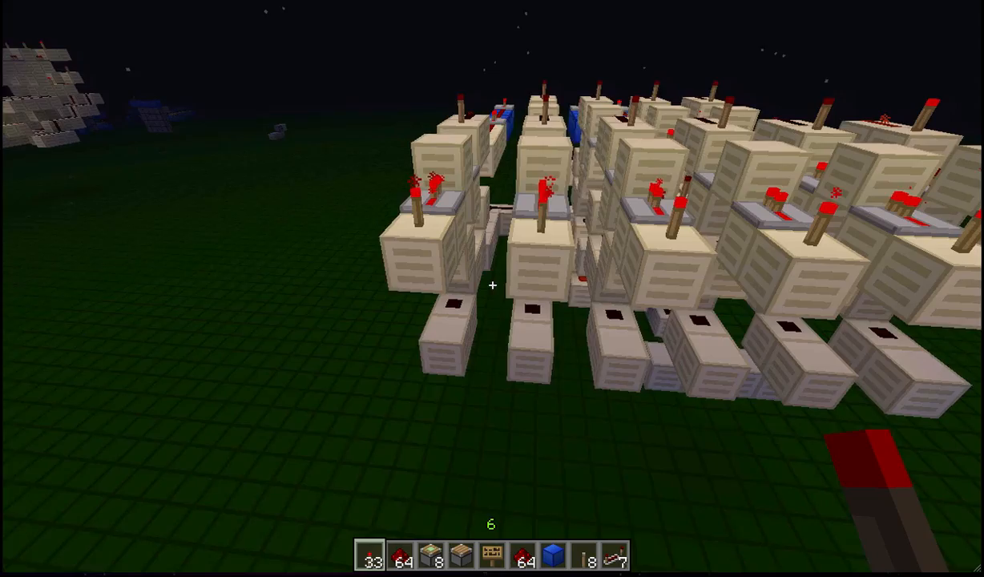
pyautogui.moveTo(492, 285)
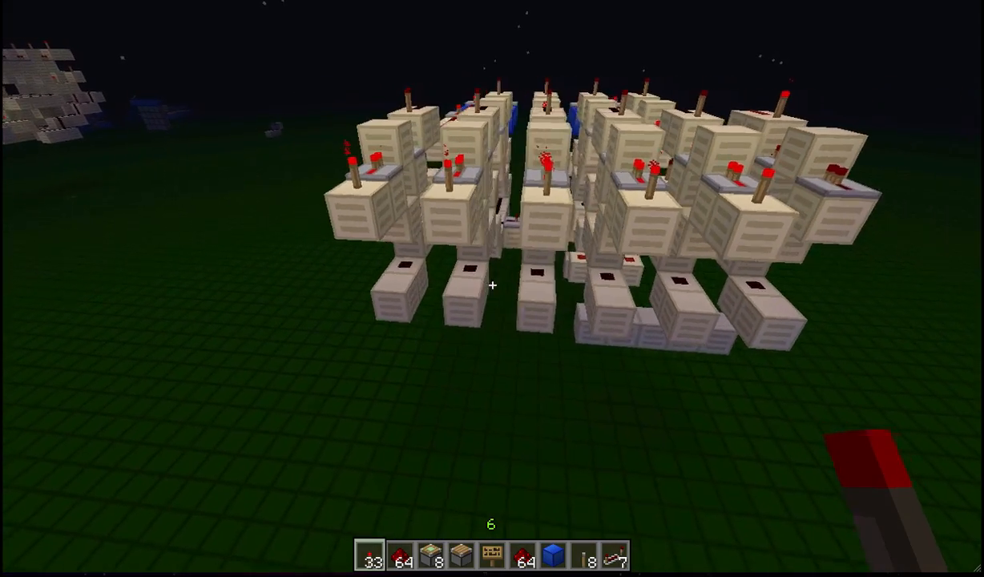
pyautogui.moveTo(492, 289)
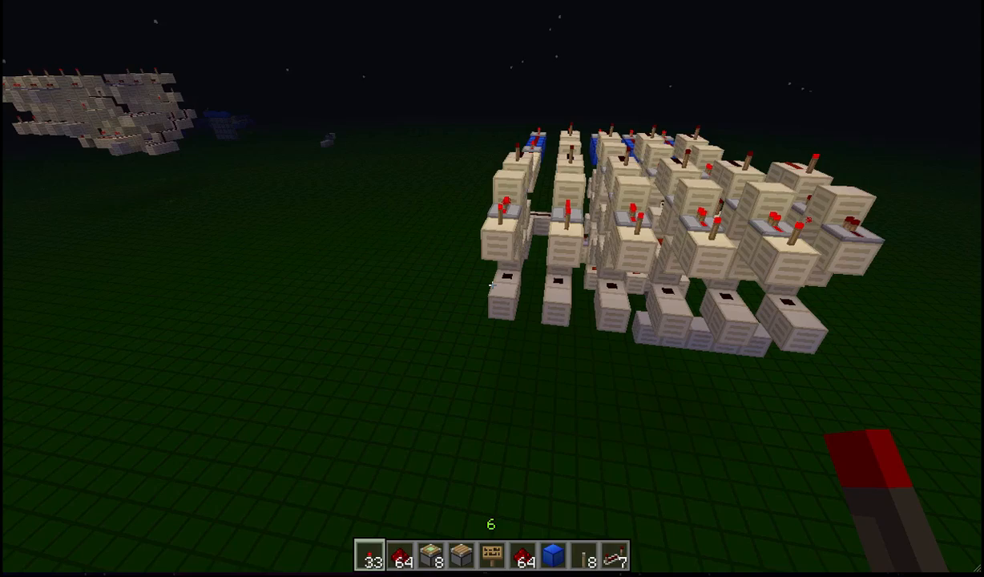
pyautogui.moveTo(493, 289)
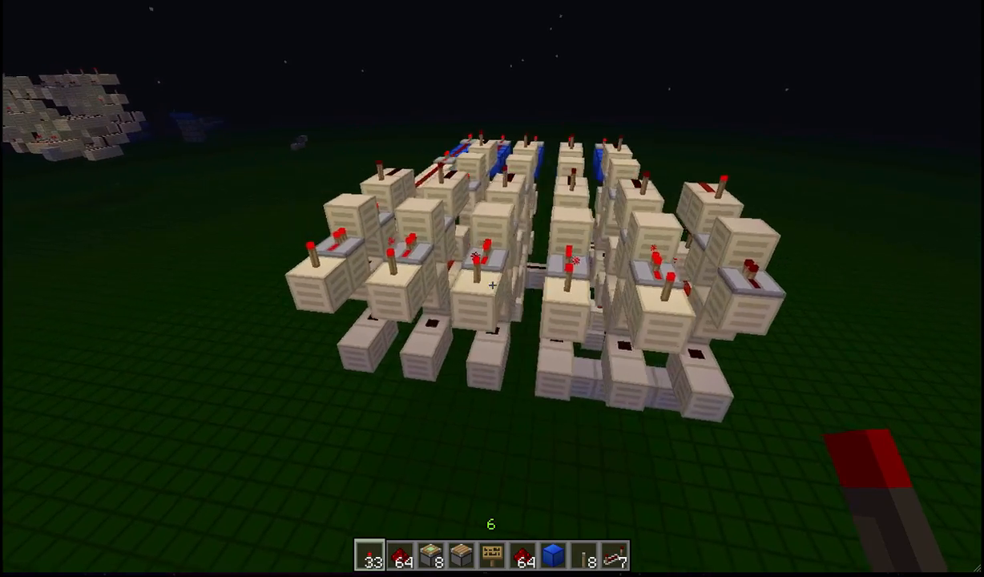
pyautogui.moveTo(492, 289)
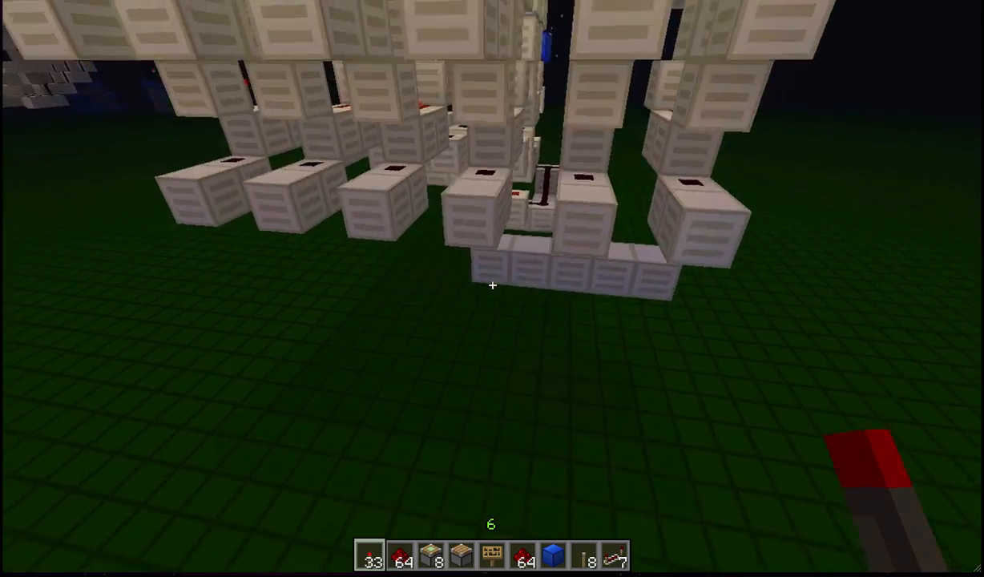
pyautogui.moveTo(492, 288)
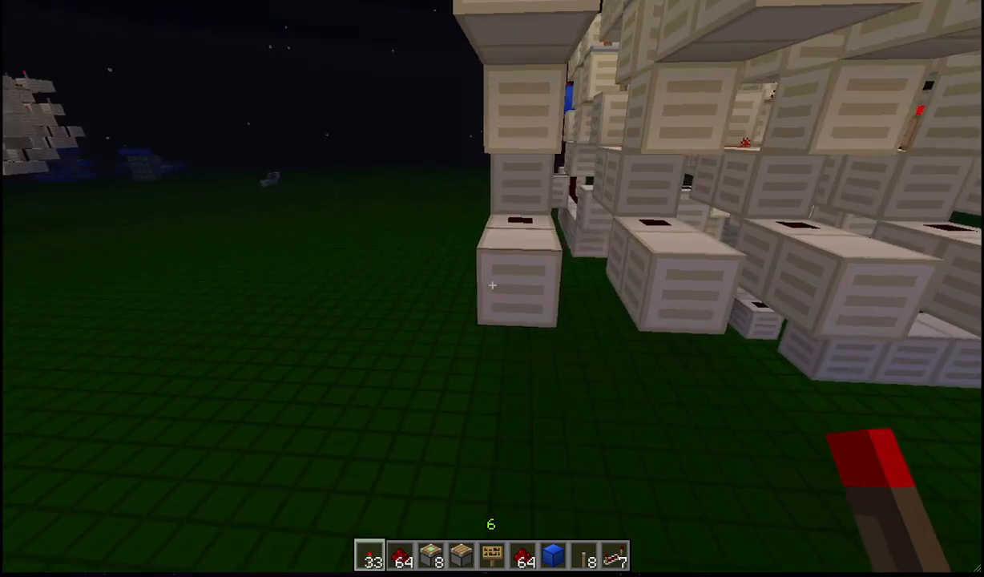
pyautogui.click(492, 287)
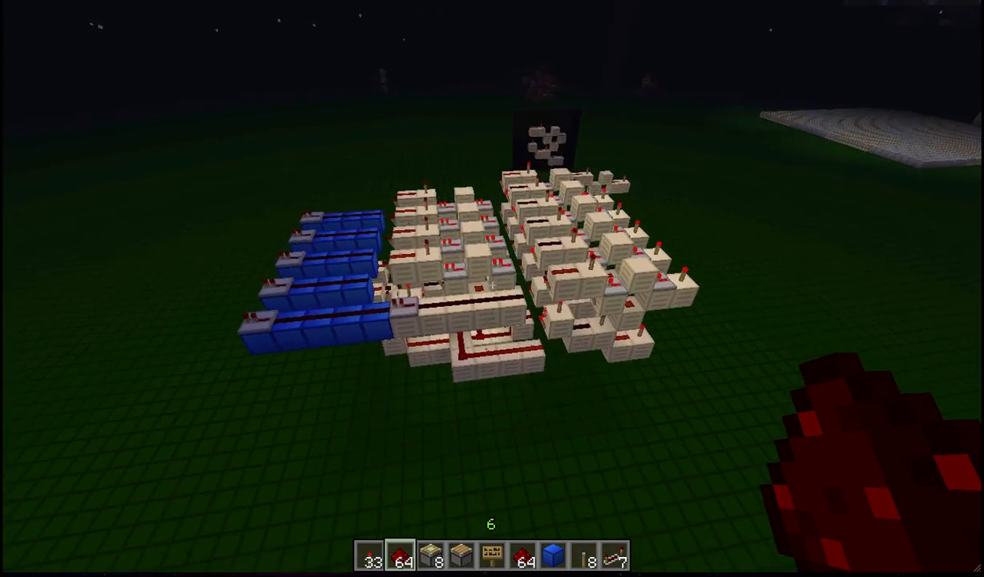
pyautogui.moveTo(493, 289)
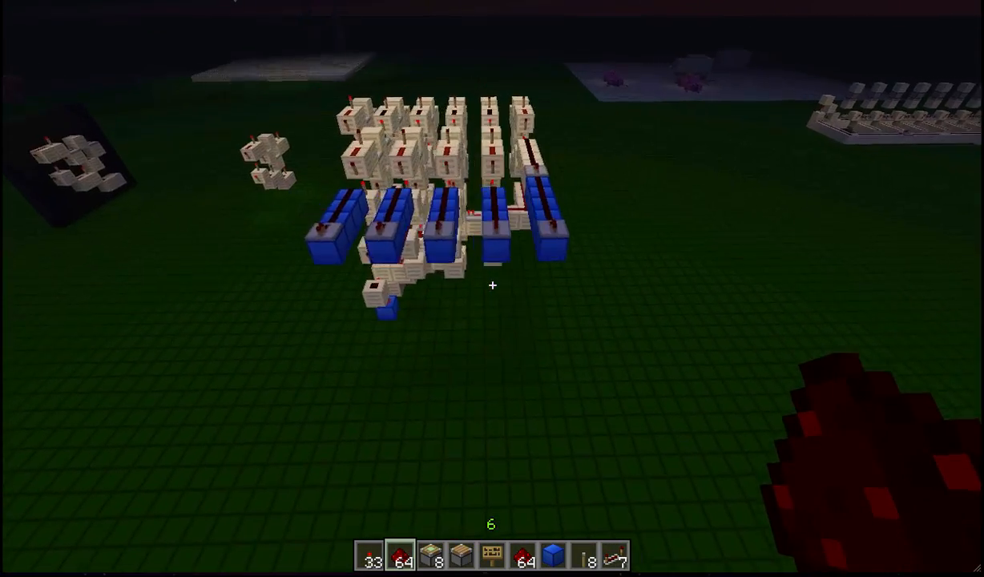
pyautogui.moveTo(493, 286)
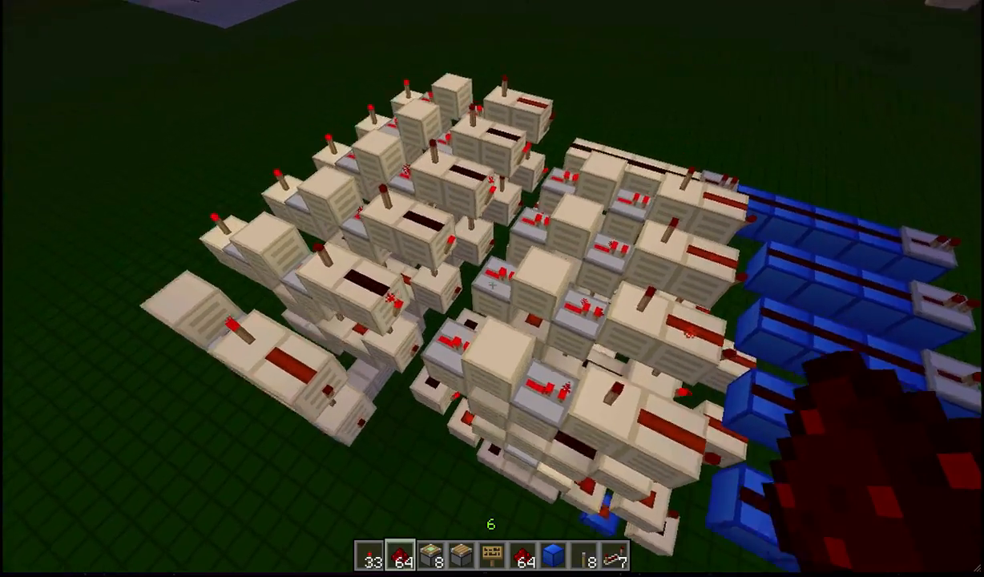
pyautogui.moveTo(492, 288)
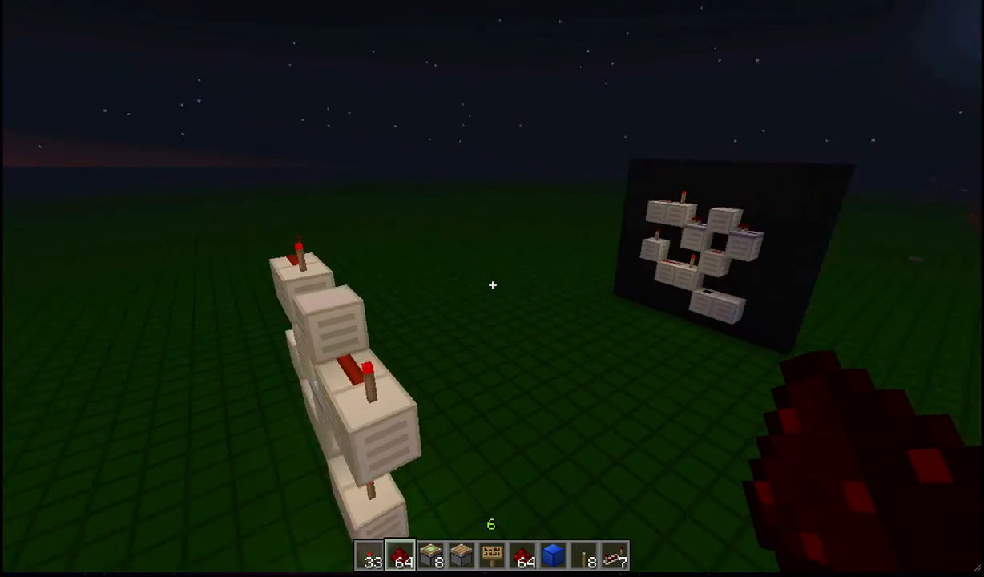
pyautogui.moveTo(493, 286)
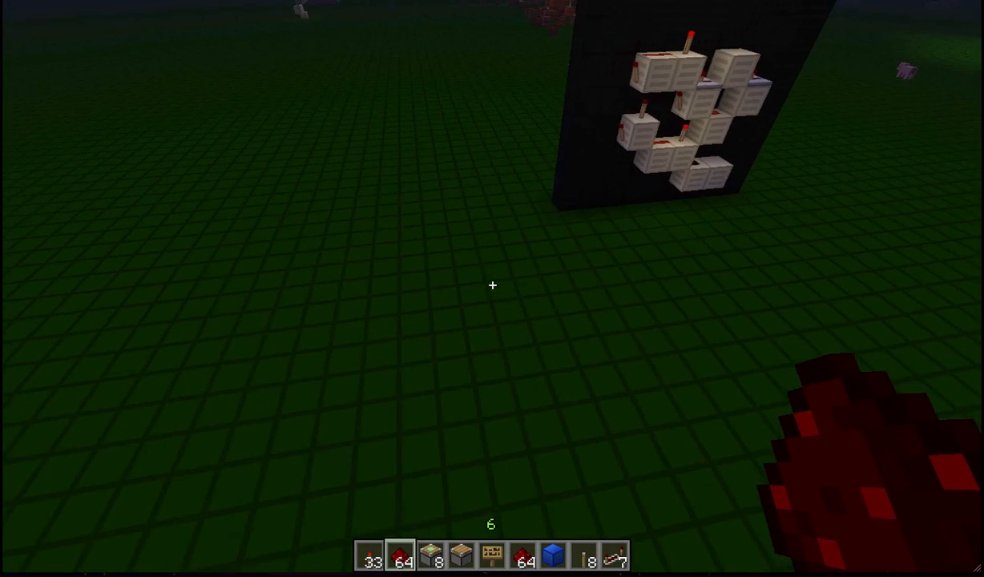
# - Bring up the creative block inventory near the small wall circuit
pyautogui.press('e')
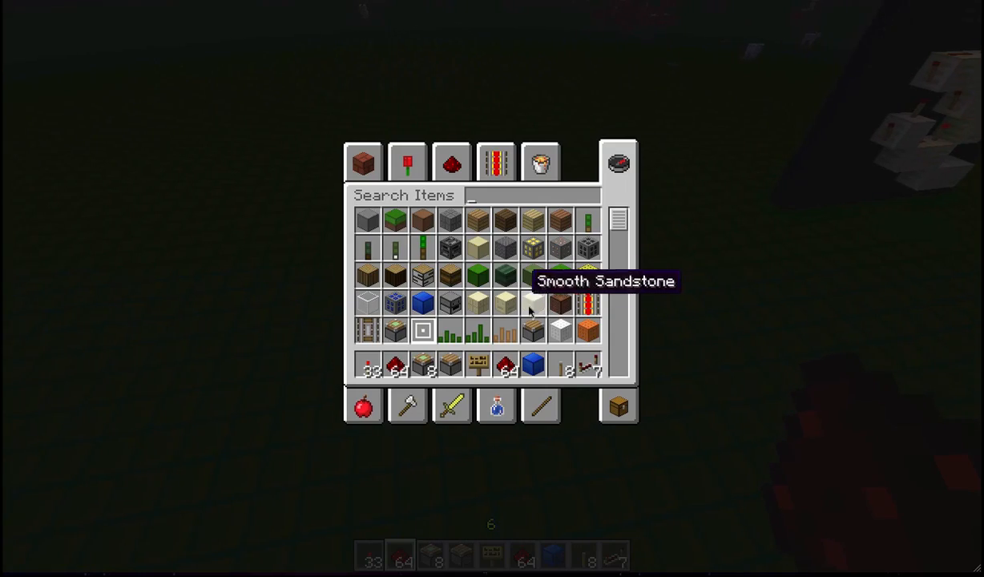
pyautogui.moveTo(530, 307)
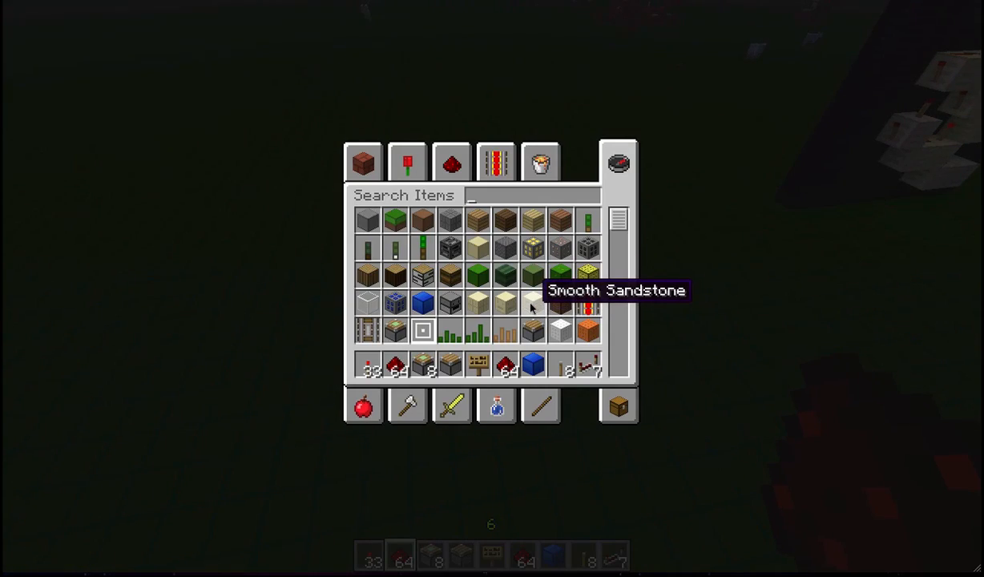
# - Close the block inventory and start entering the /time command in chat
pyautogui.press('Escape')
pyautogui.write('/tim')
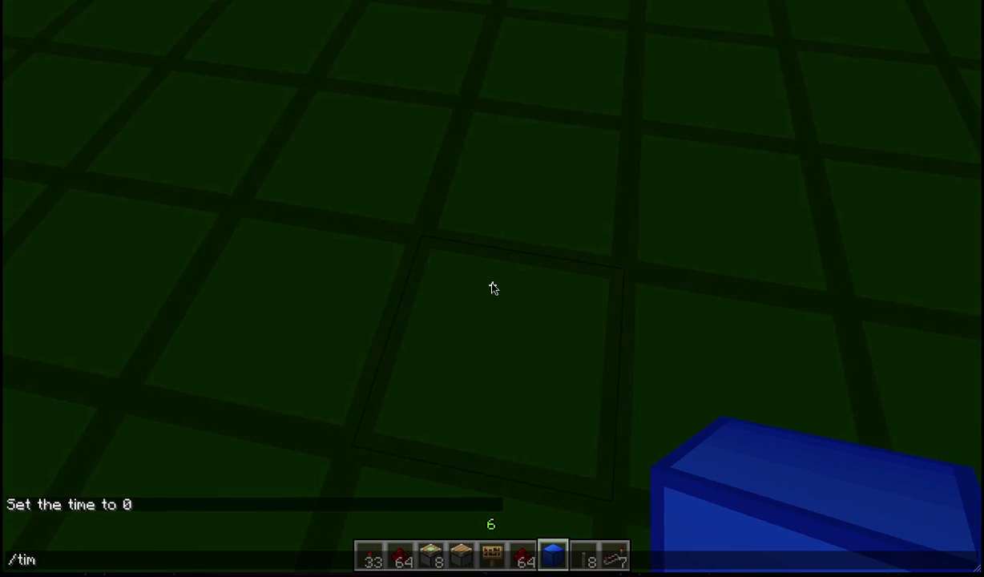
pyautogui.write('e')
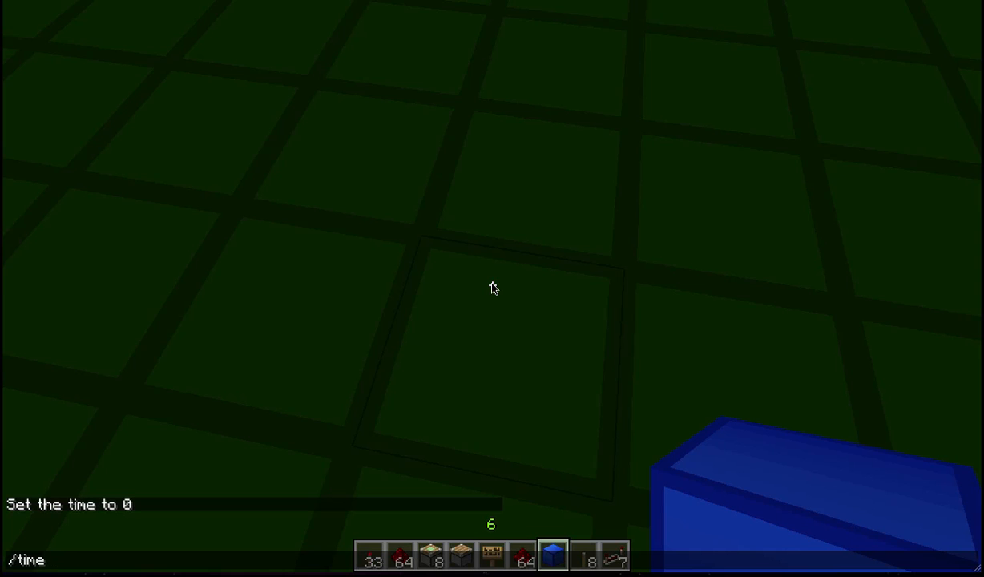
# - Complete the command /time set 0 to make it daytime
pyautogui.write('set 0')
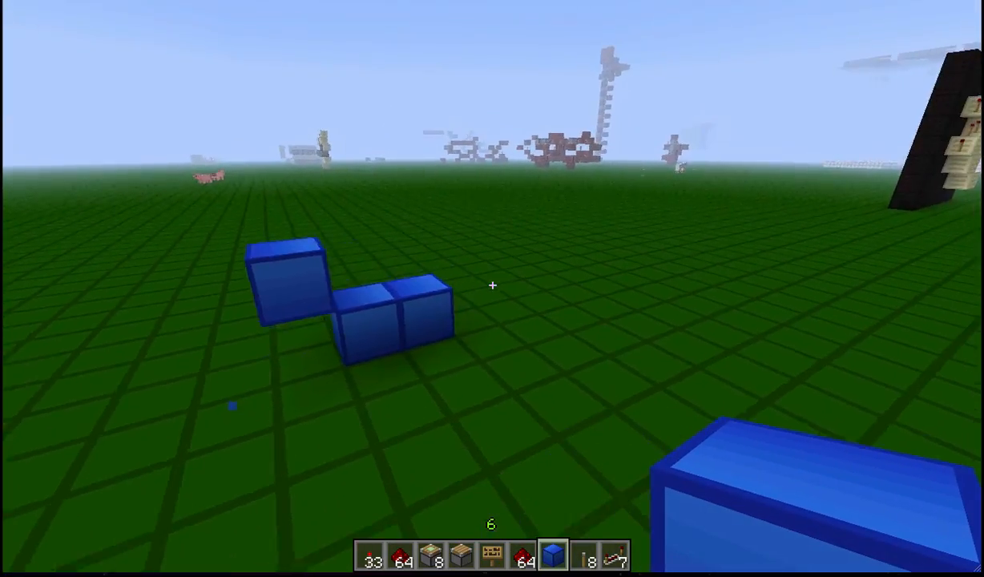
pyautogui.moveTo(492, 286)
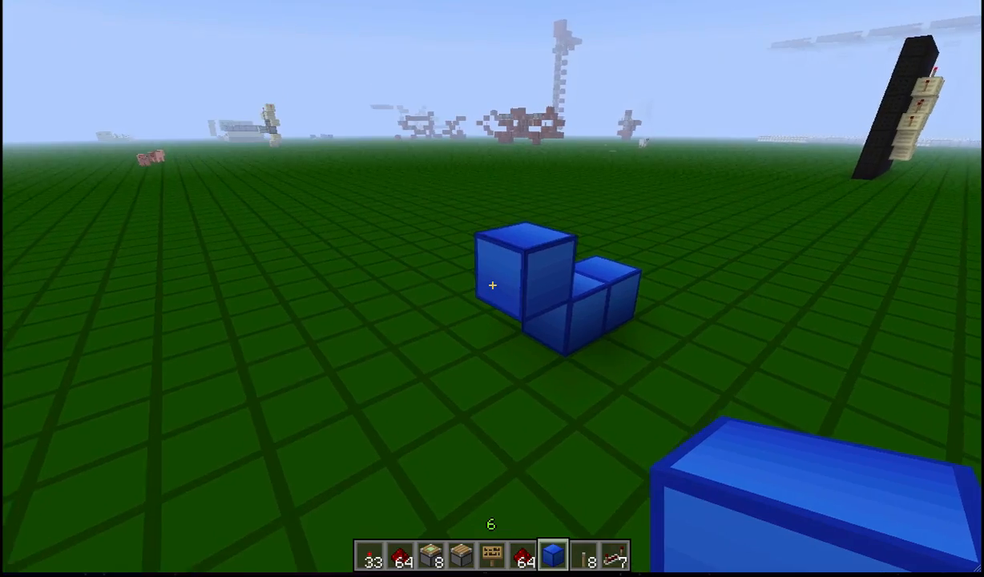
pyautogui.moveTo(492, 286)
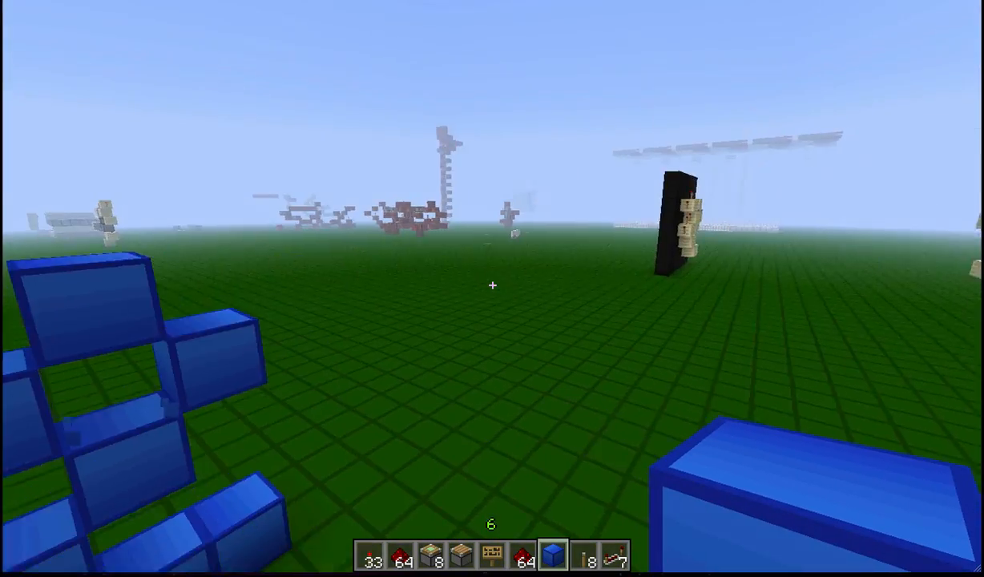
pyautogui.moveTo(492, 285)
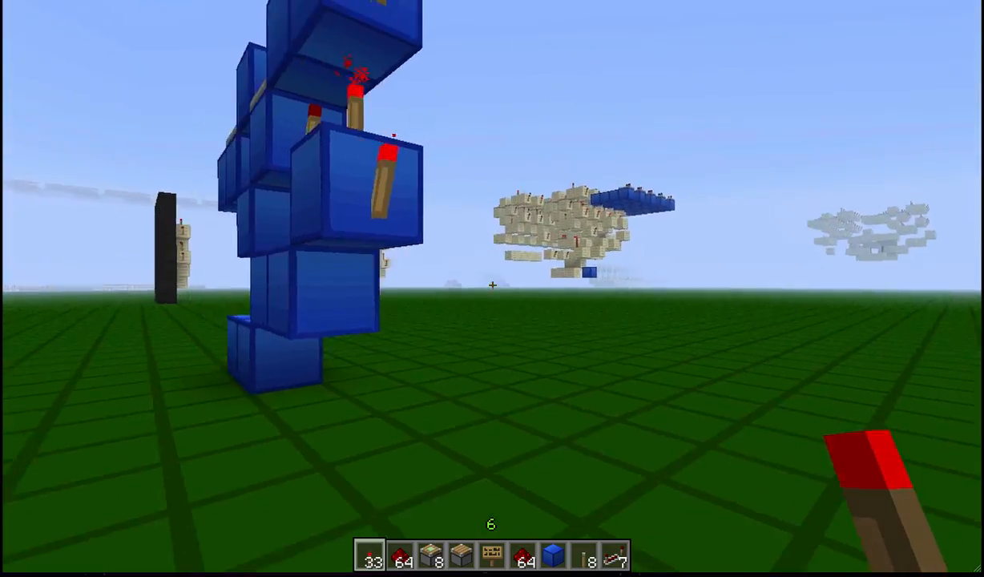
pyautogui.moveTo(492, 285)
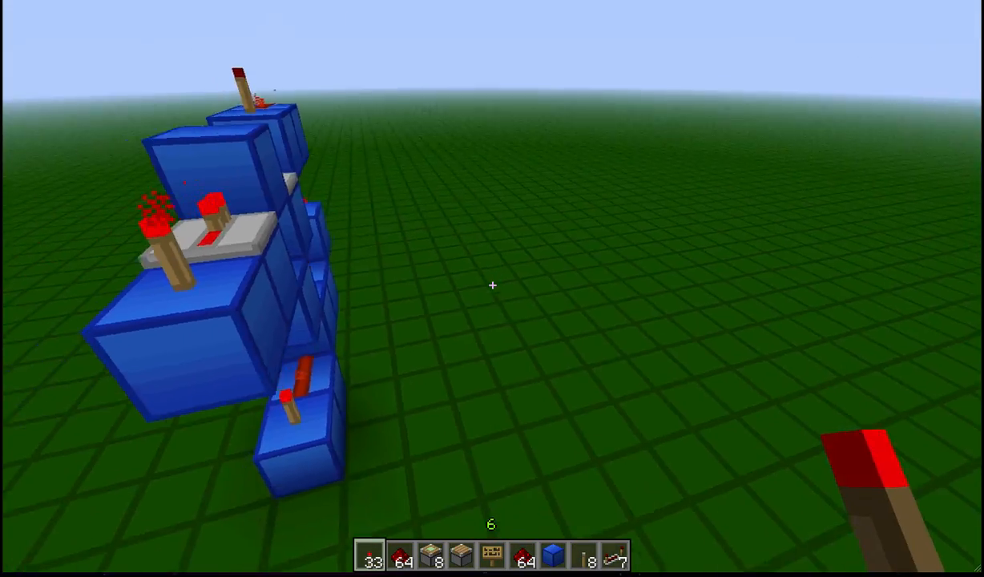
pyautogui.moveTo(492, 286)
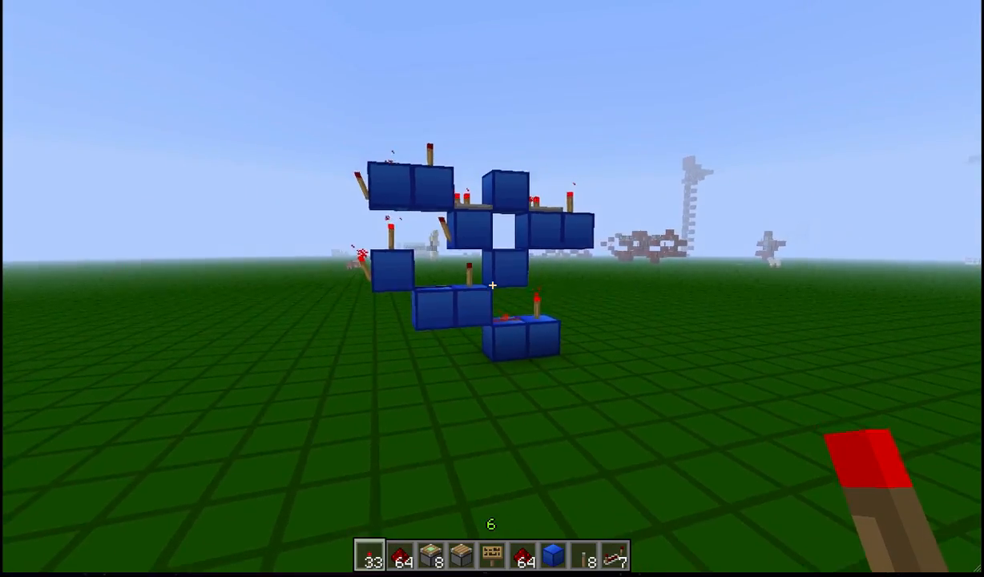
pyautogui.moveTo(492, 285)
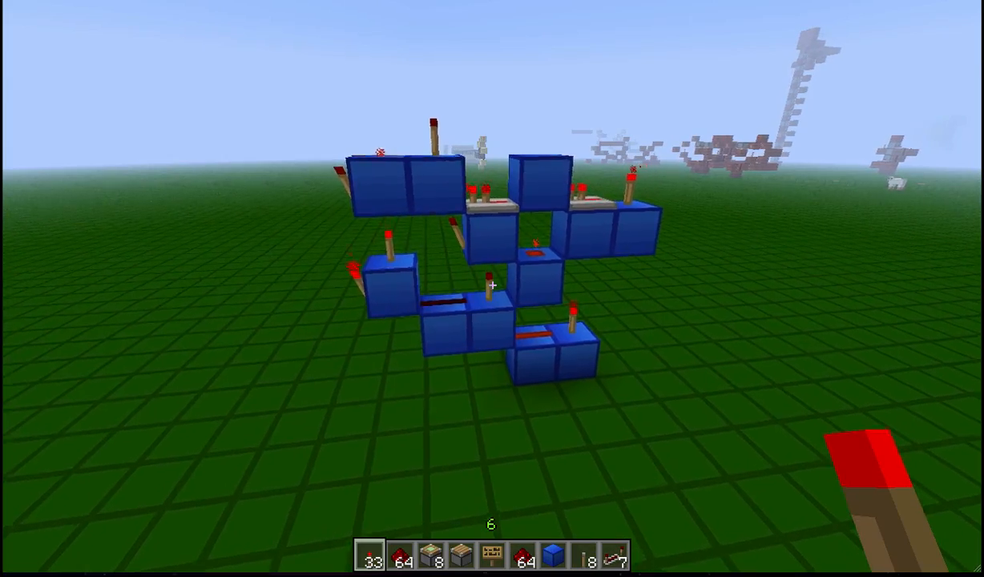
pyautogui.moveTo(493, 285)
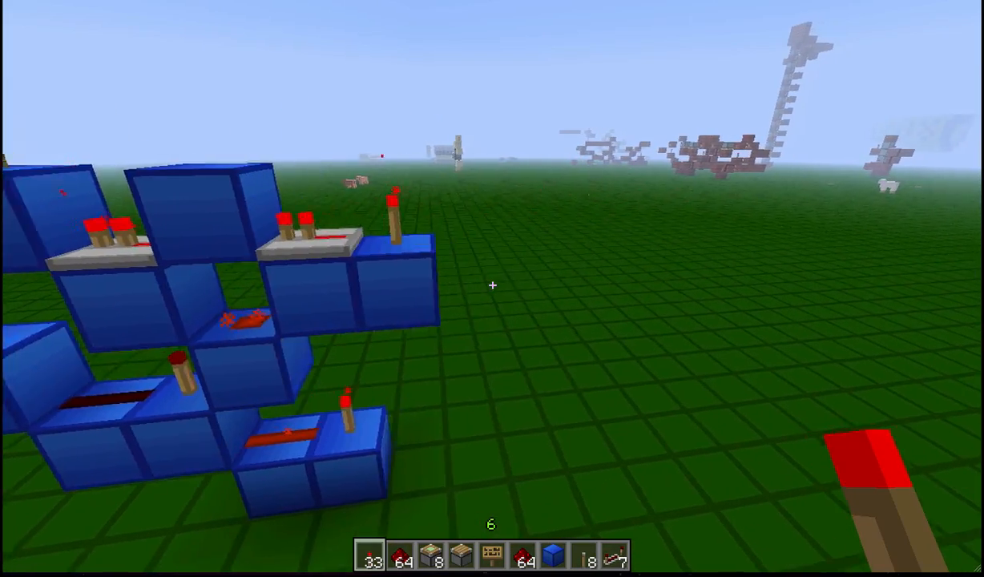
pyautogui.moveTo(492, 285)
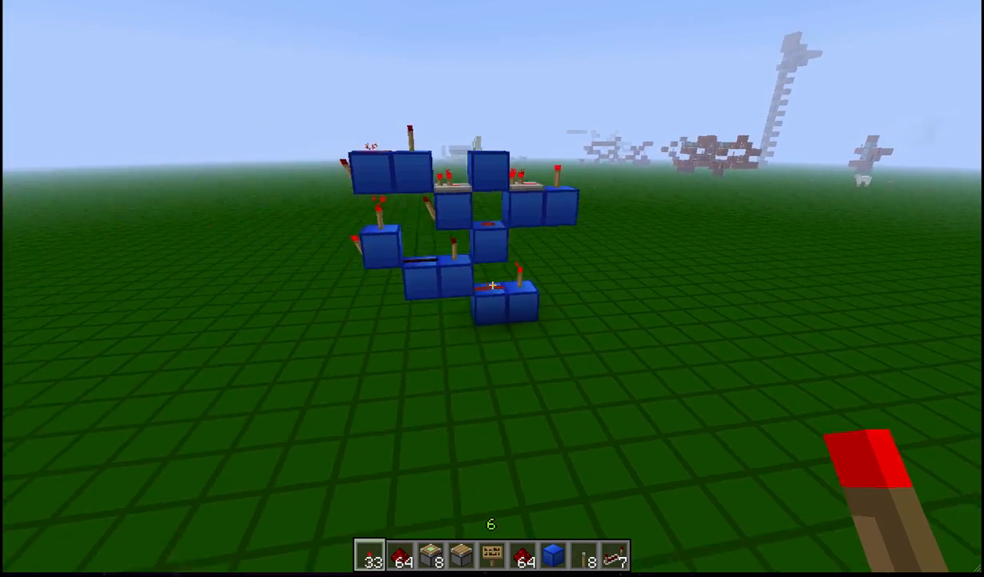
pyautogui.moveTo(492, 286)
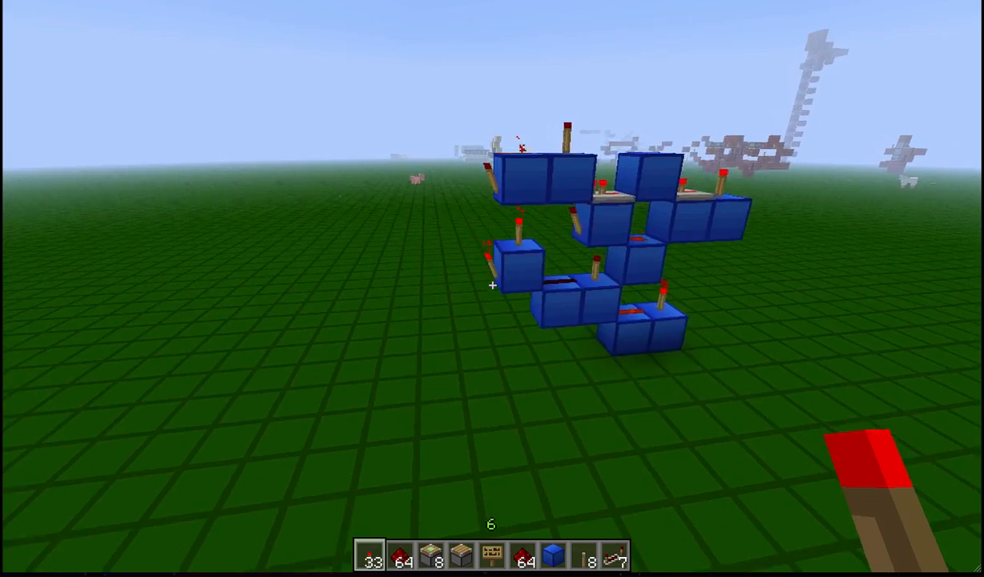